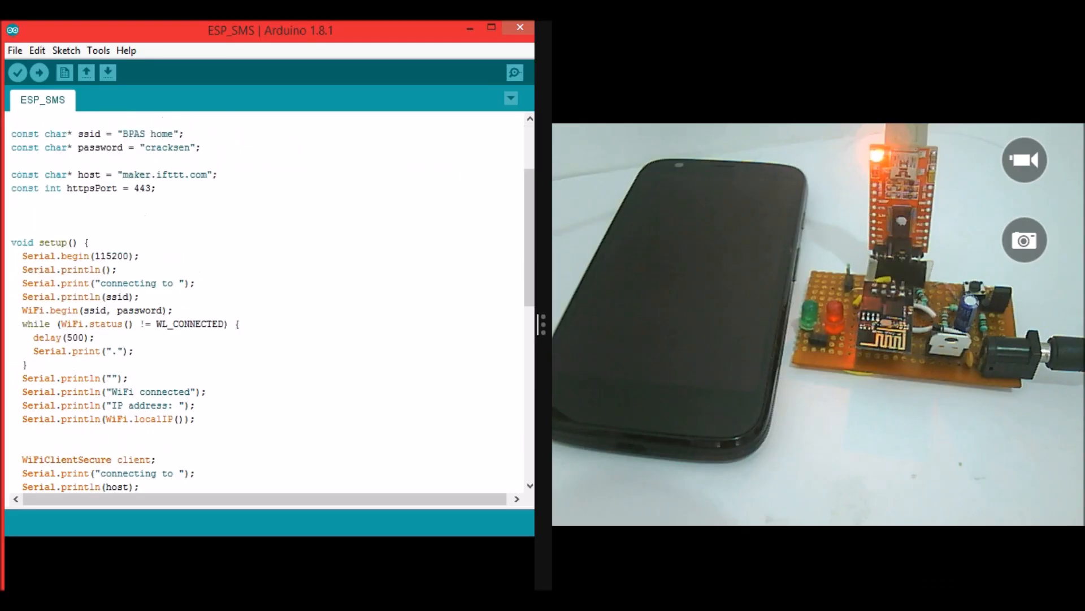
# Step: Scroll through the ESP_SMS sketch to review its header comments
pyautogui.scroll(-3)
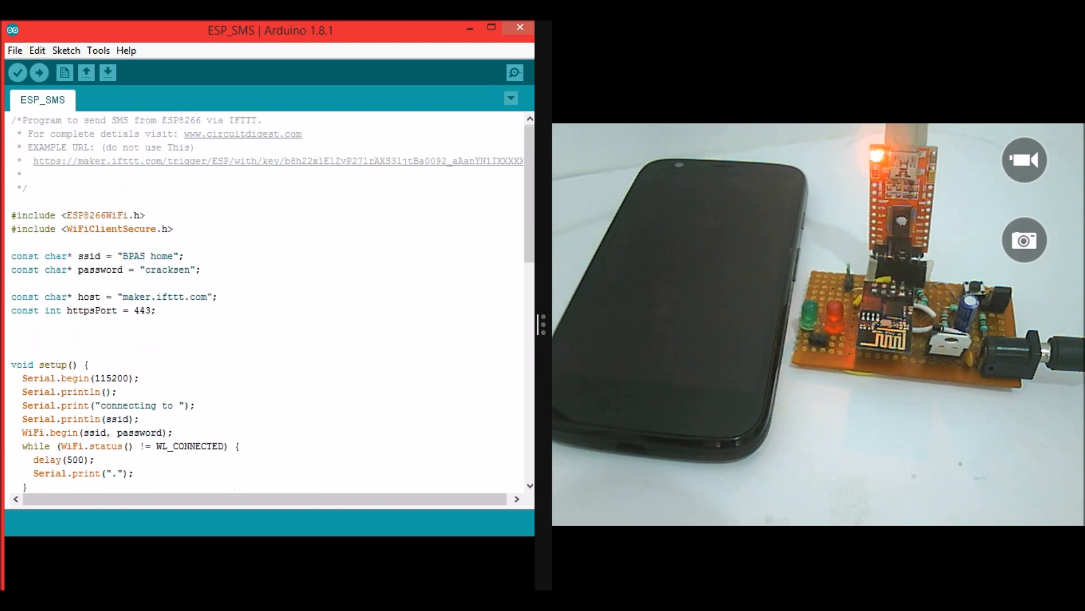
pyautogui.scroll(-3)
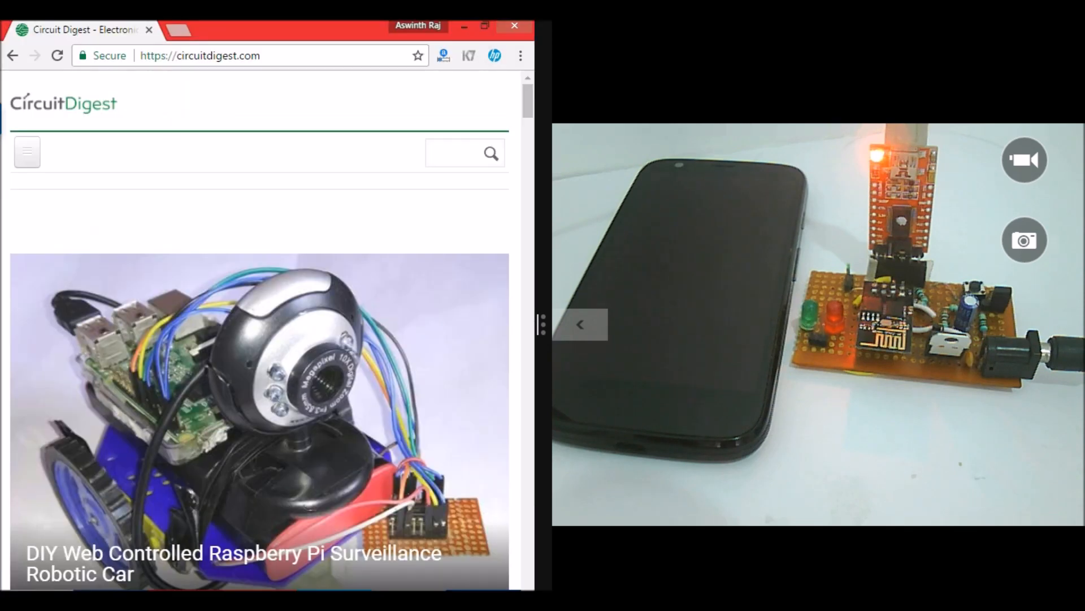
# Step: Maximize the browser and search Circuit Digest for esp8266 articles
pyautogui.click(484, 27)
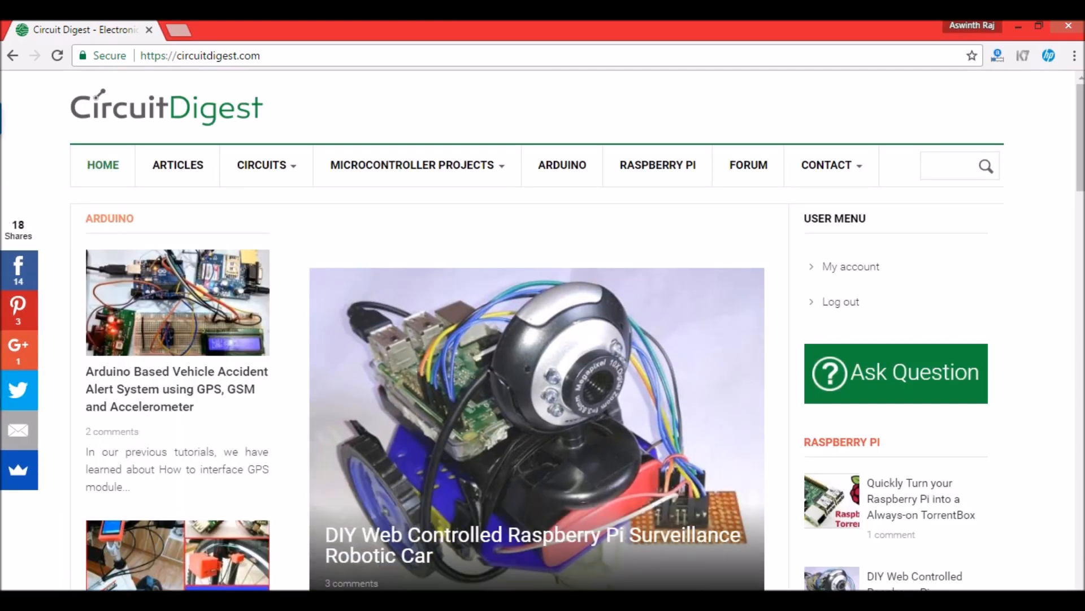
pyautogui.click(941, 166)
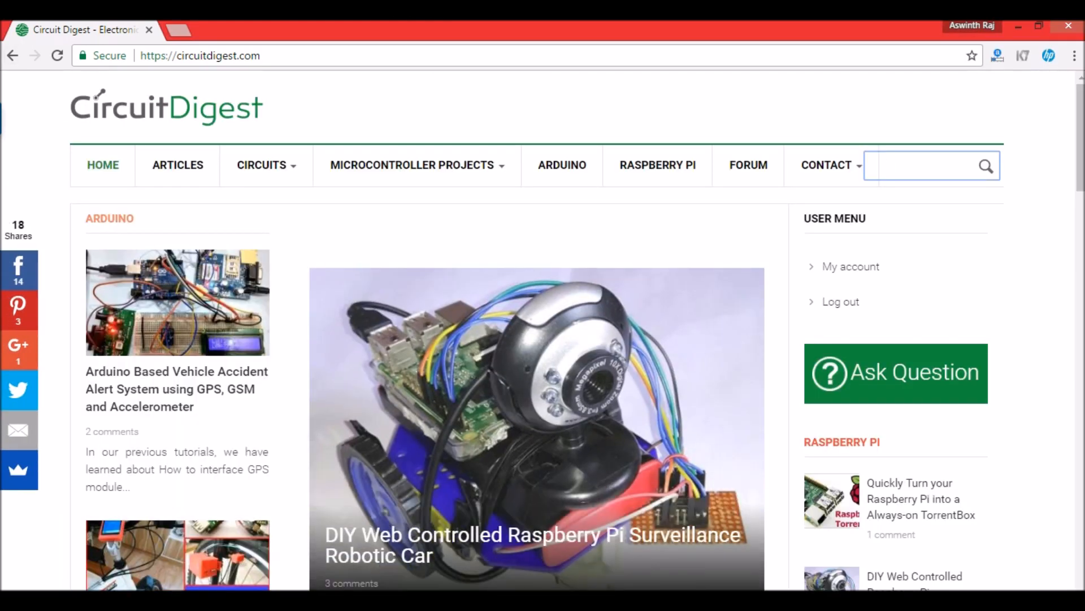
pyautogui.write('esp')
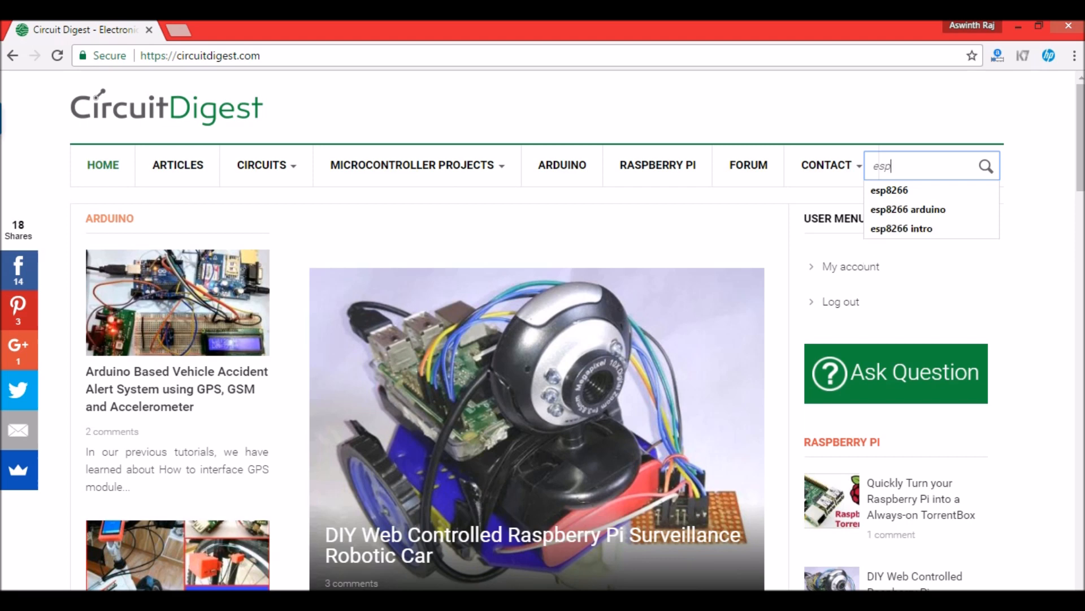
pyautogui.click(888, 190)
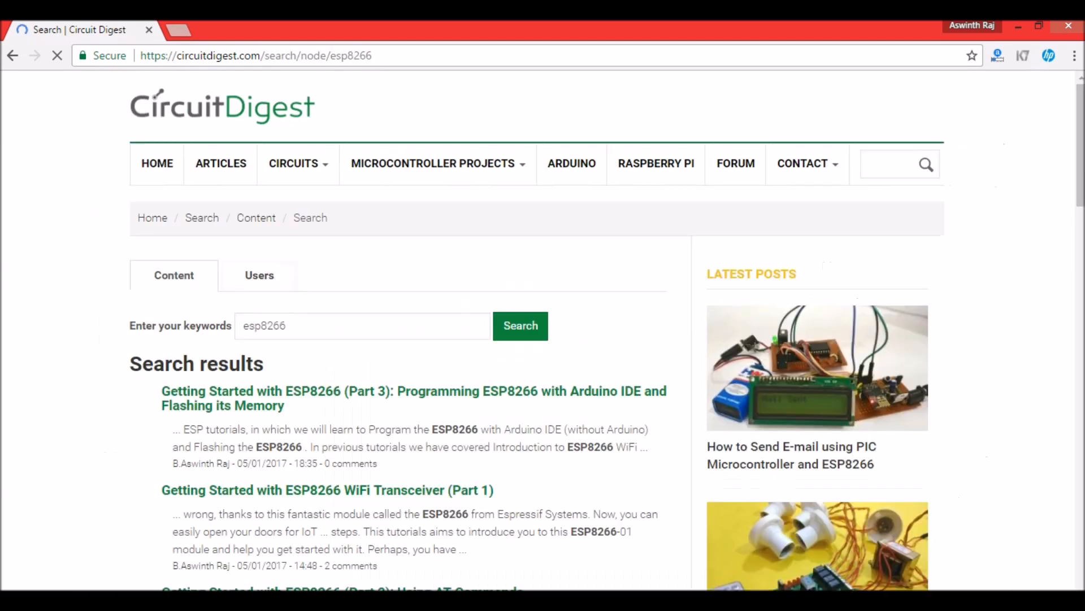
# Step: Scroll through the ESP8266 tutorial results and return to the homepage
pyautogui.scroll(-3)
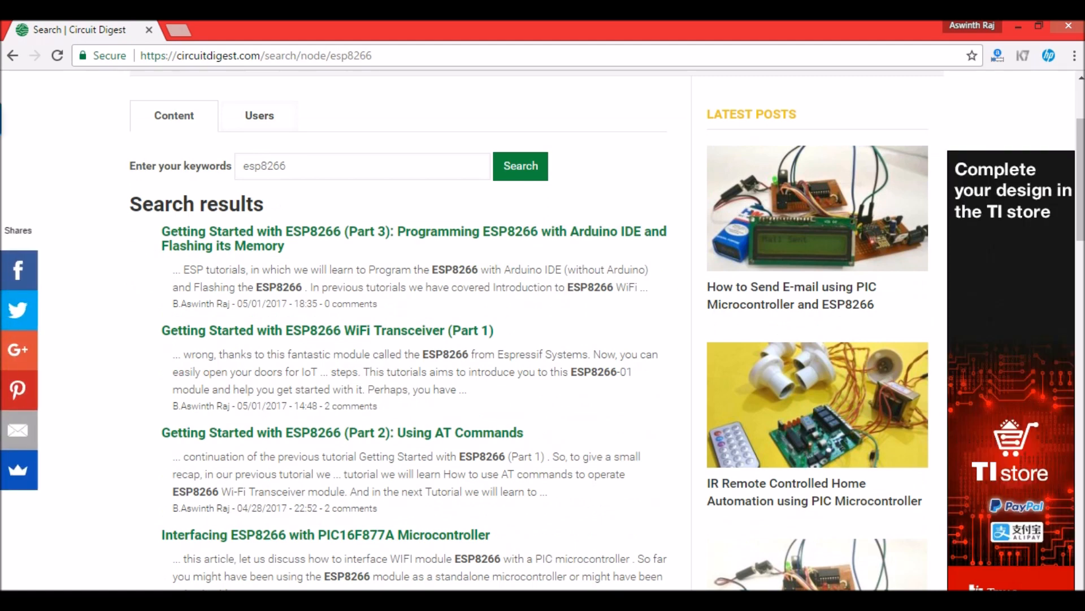
pyautogui.scroll(-3)
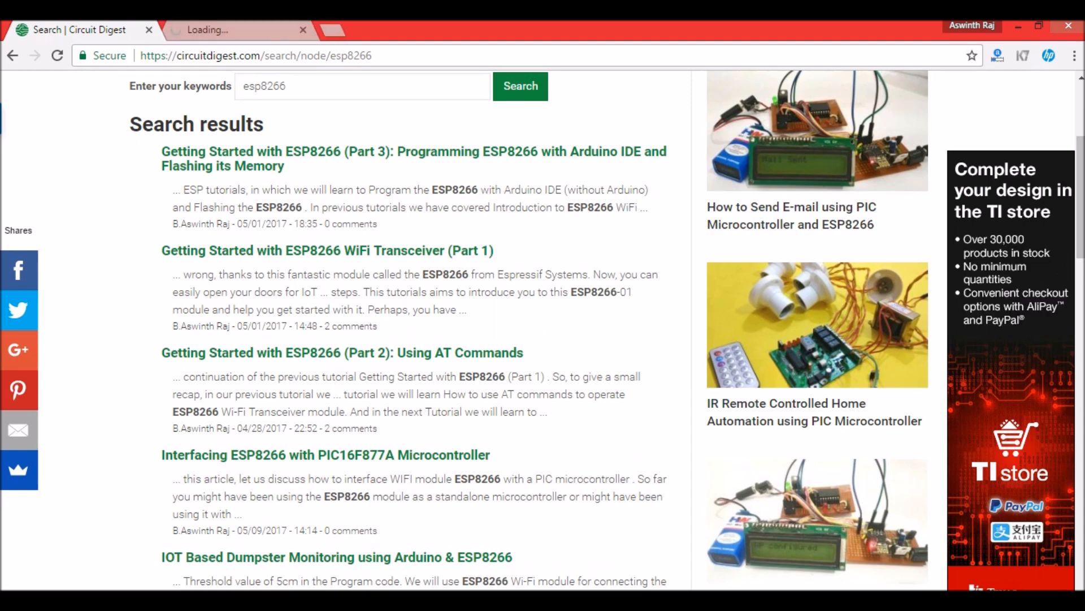
pyautogui.click(413, 151)
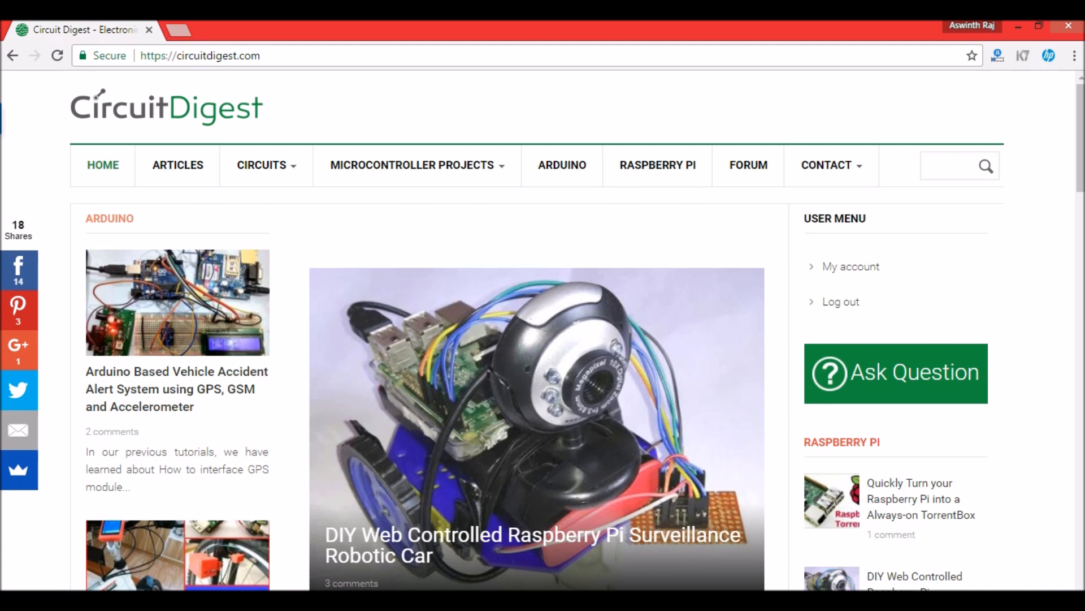
# Step: Open a new blank browser tab beside Circuit Digest
pyautogui.click(194, 30)
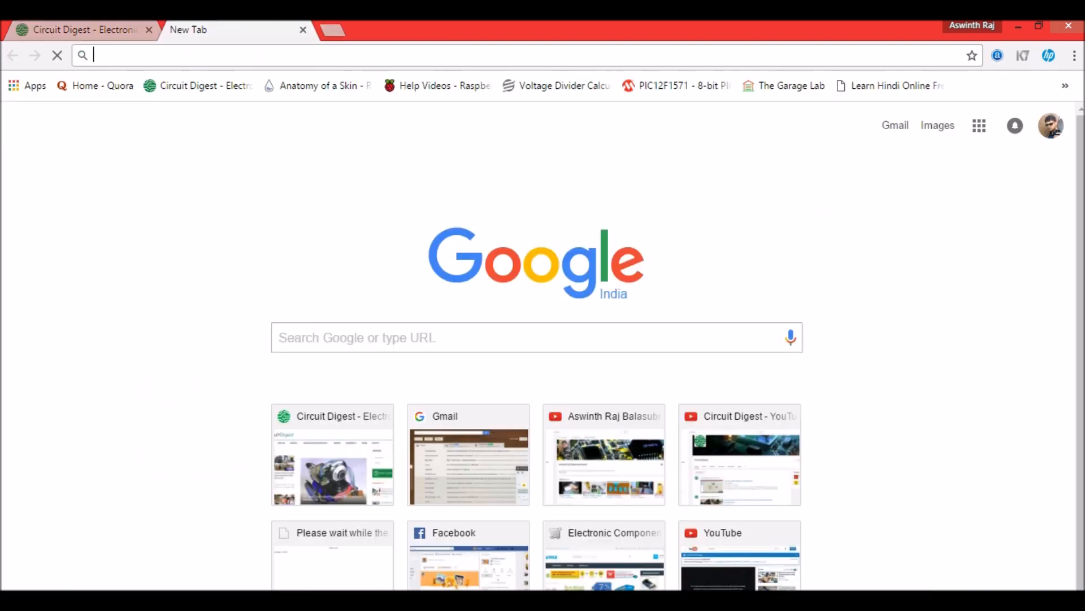
# Step: Go to ifttt.com, sign in with saved credentials and reach the services search
pyautogui.write('ifttt.com')
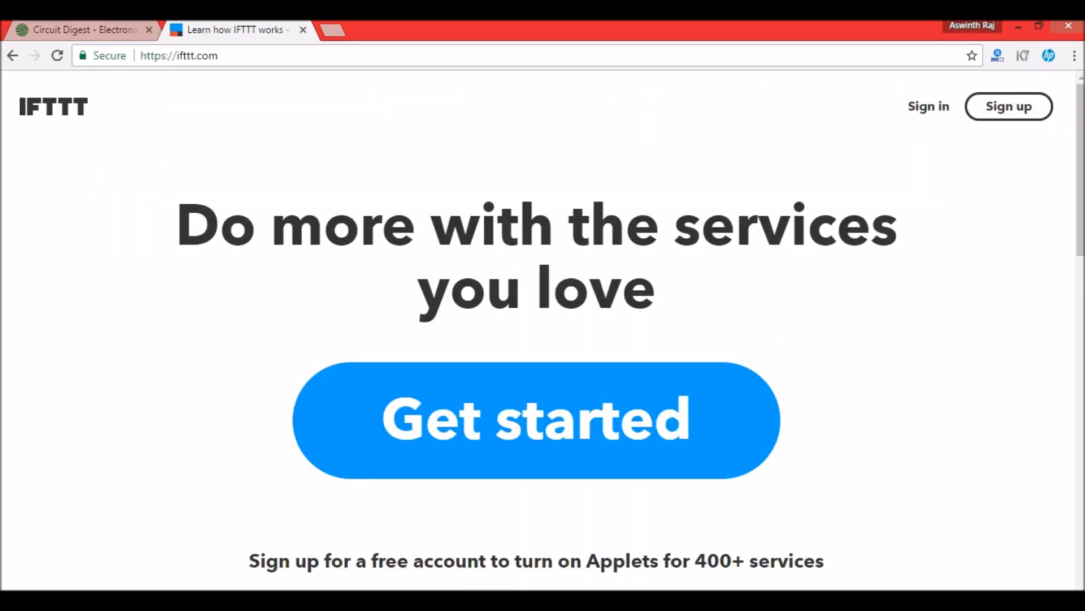
pyautogui.rightClick(534, 291)
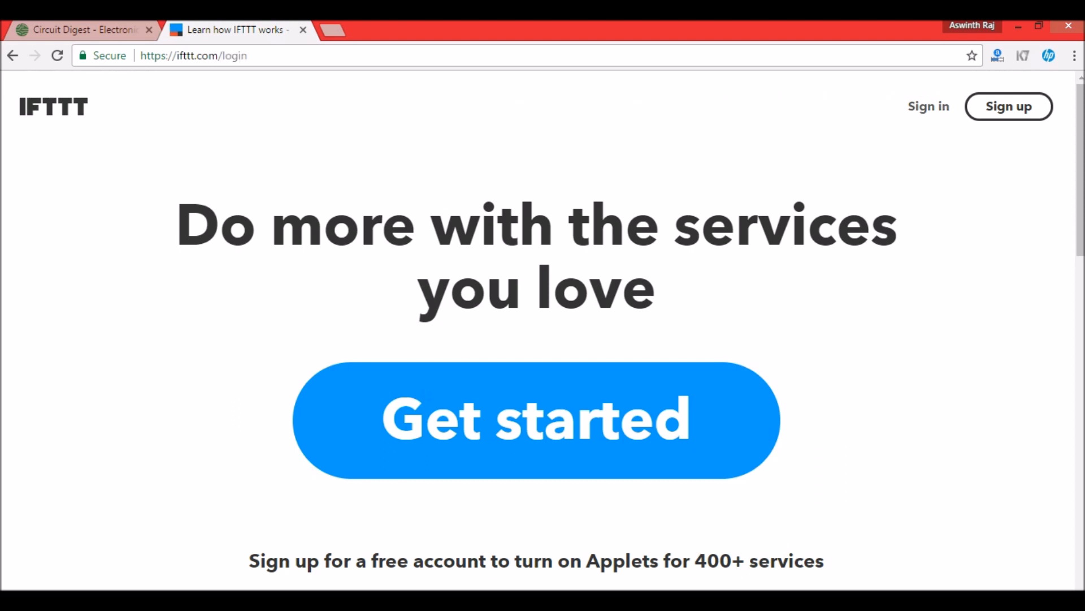
pyautogui.click(928, 105)
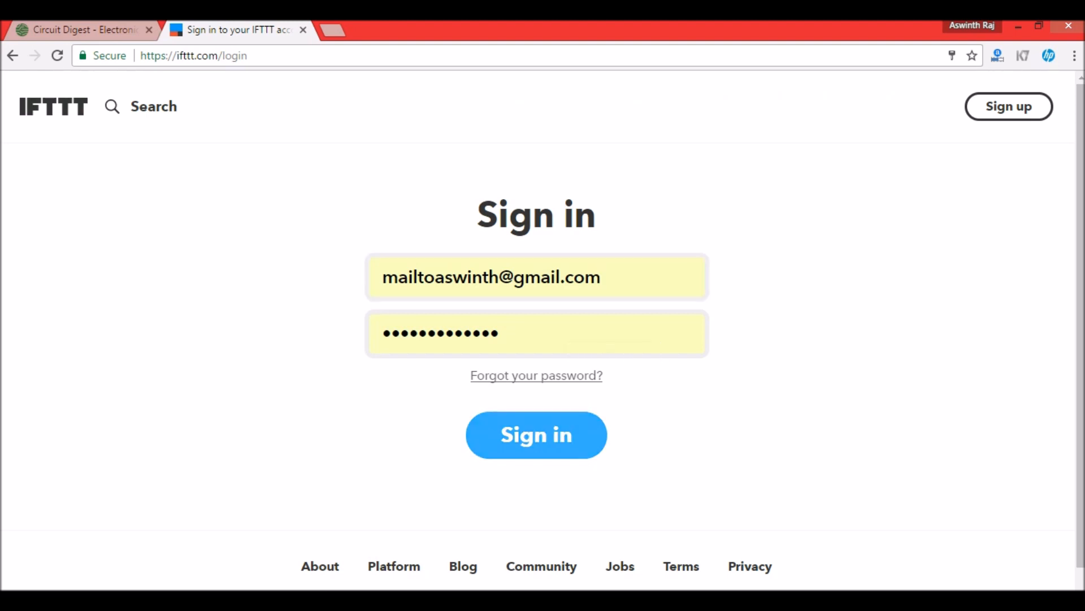
pyautogui.click(536, 435)
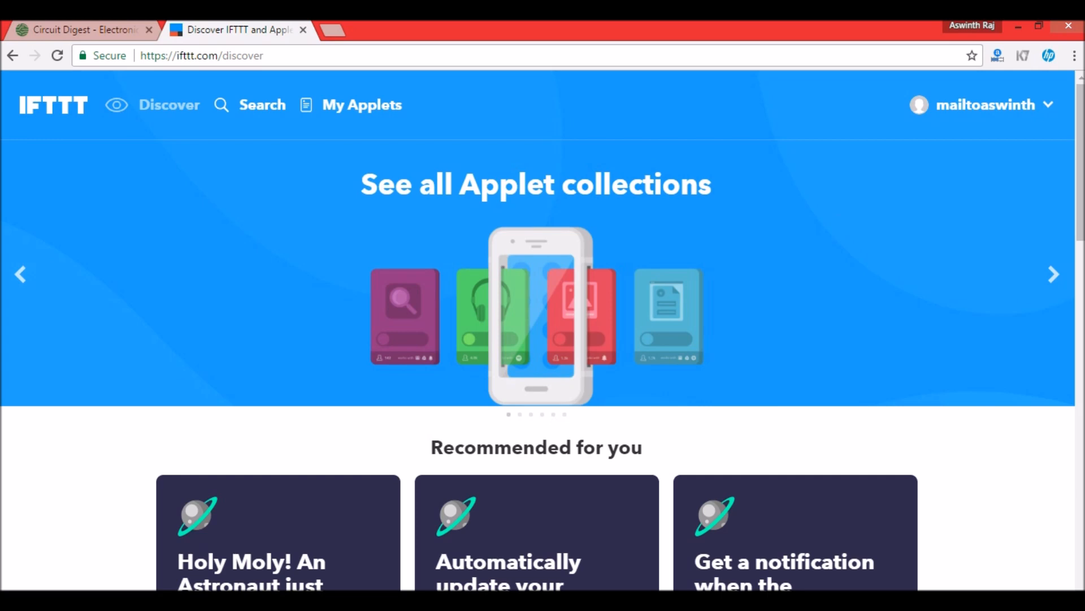
pyautogui.click(262, 104)
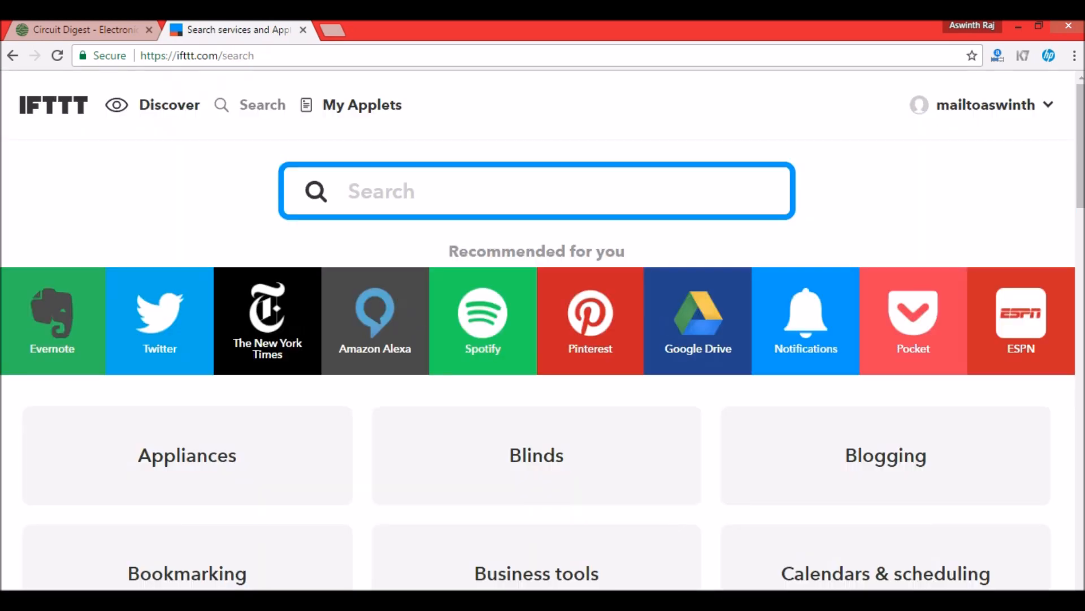
# Step: Find the SMS service and start connecting it, reaching the phone number field
pyautogui.write('sms')
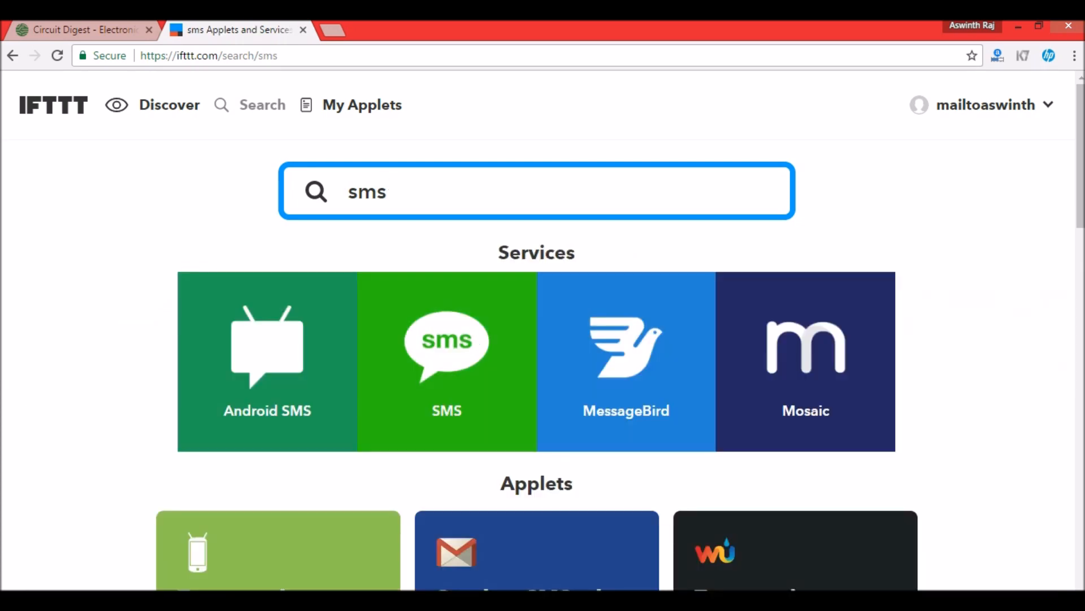
pyautogui.click(447, 360)
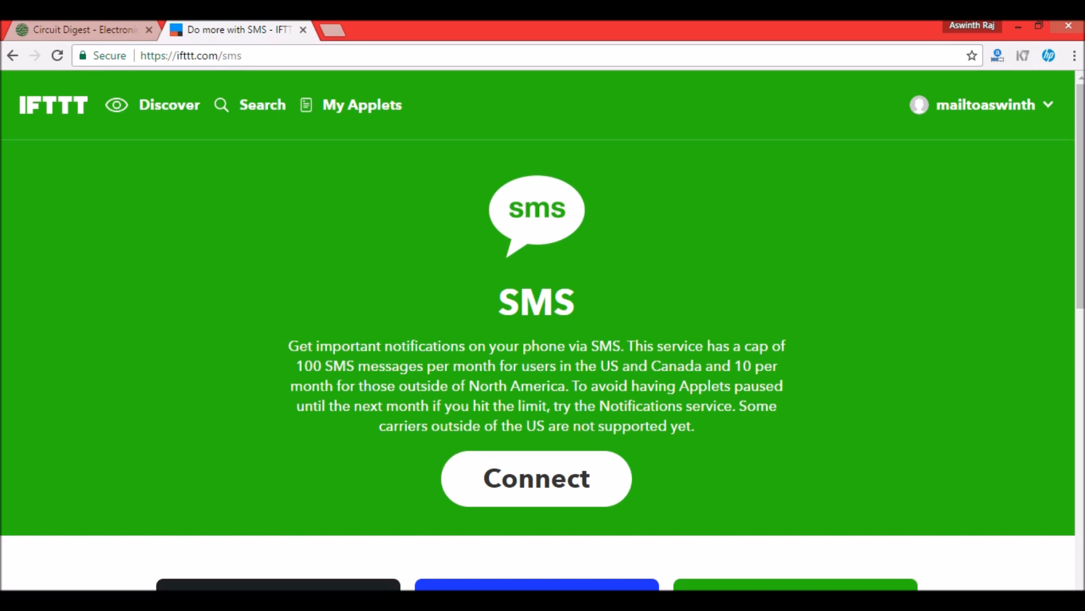
pyautogui.click(536, 478)
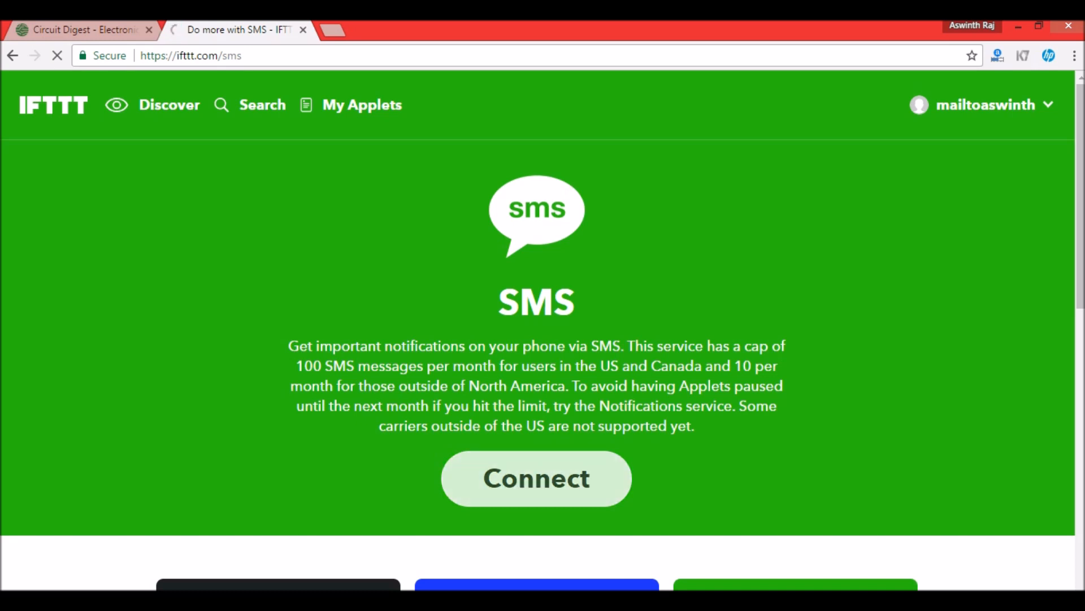
pyautogui.click(535, 478)
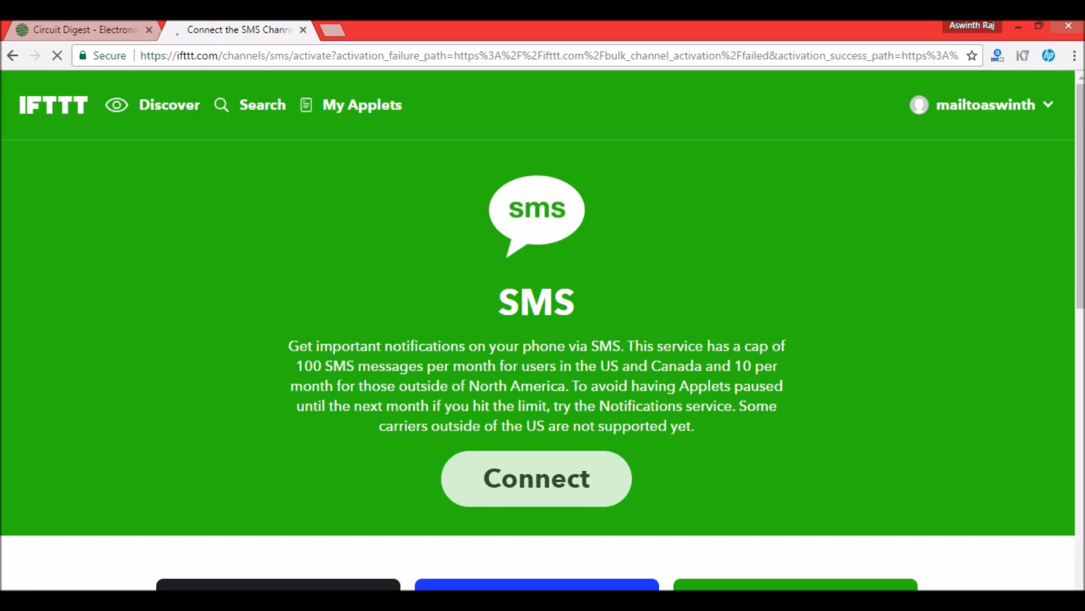
pyautogui.click(536, 477)
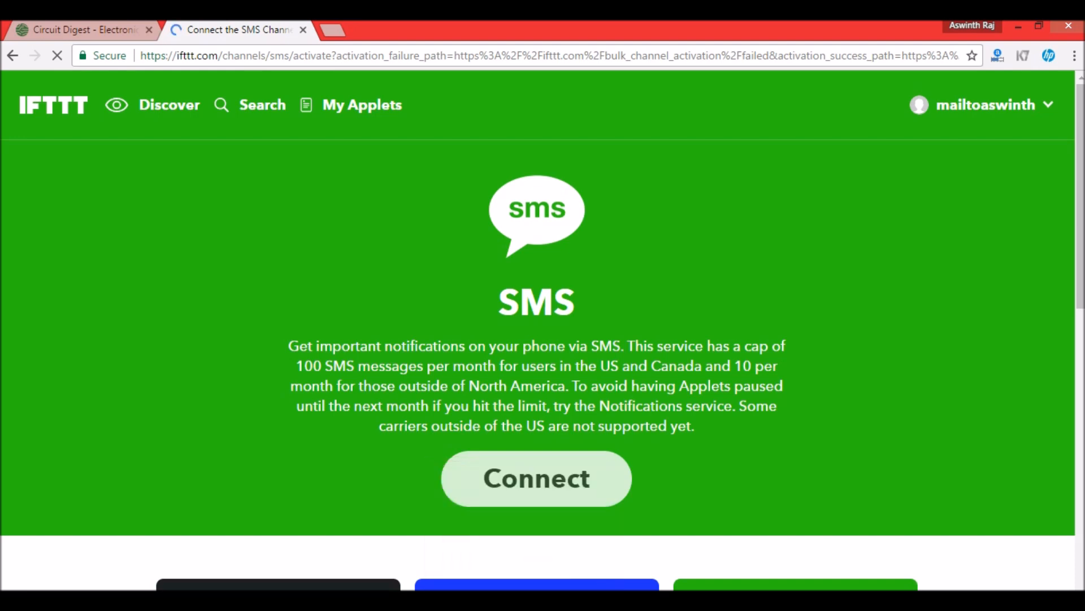
pyautogui.click(536, 478)
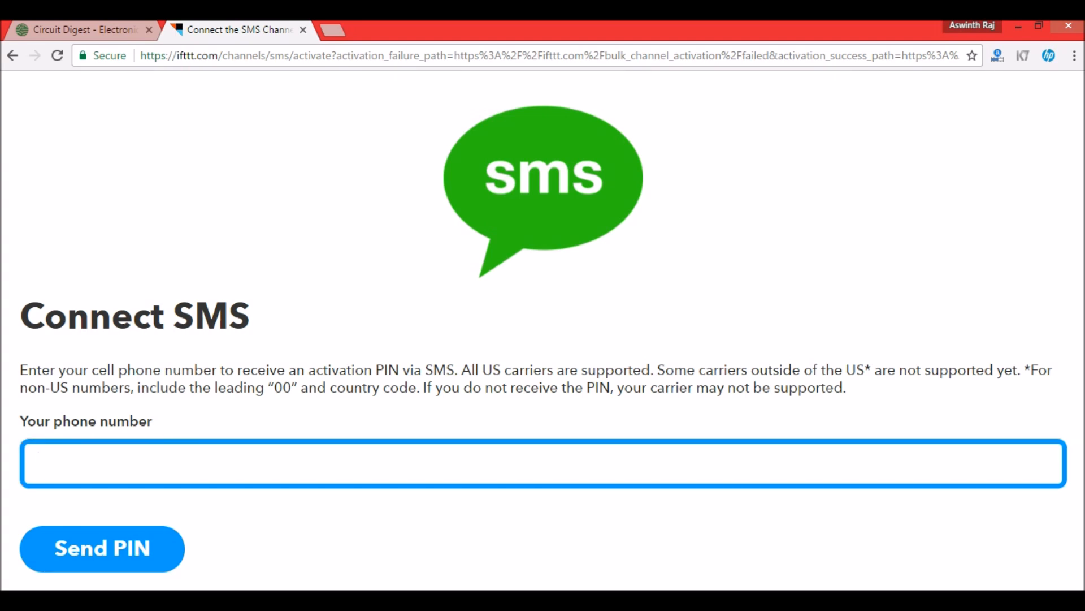
pyautogui.click(540, 463)
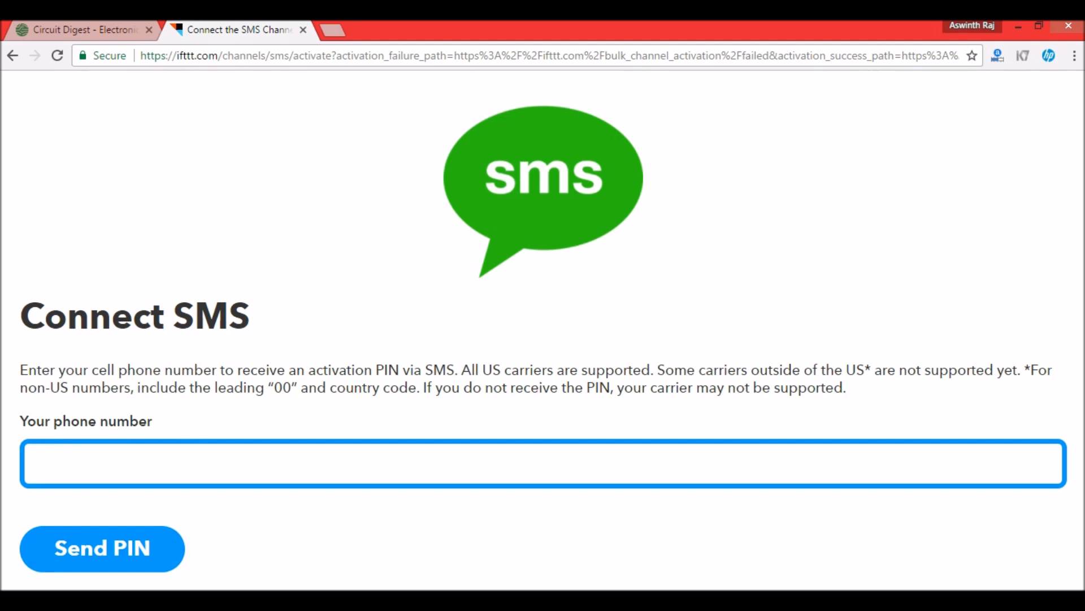
# Step: Enter the mobile number with 00 and country code 91 and request an activation PIN
pyautogui.write('00')
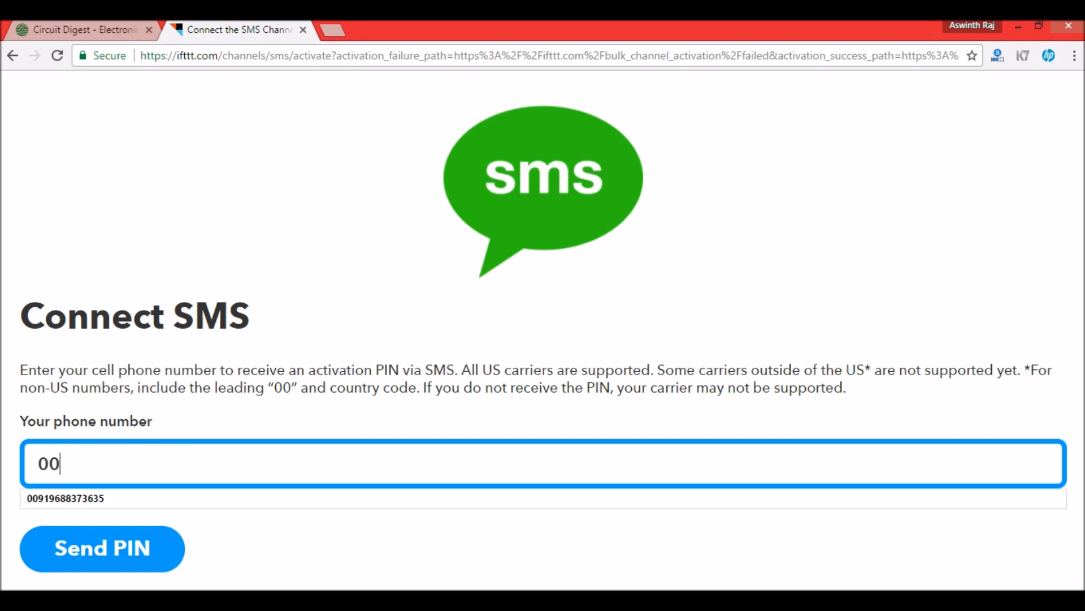
pyautogui.write('91968')
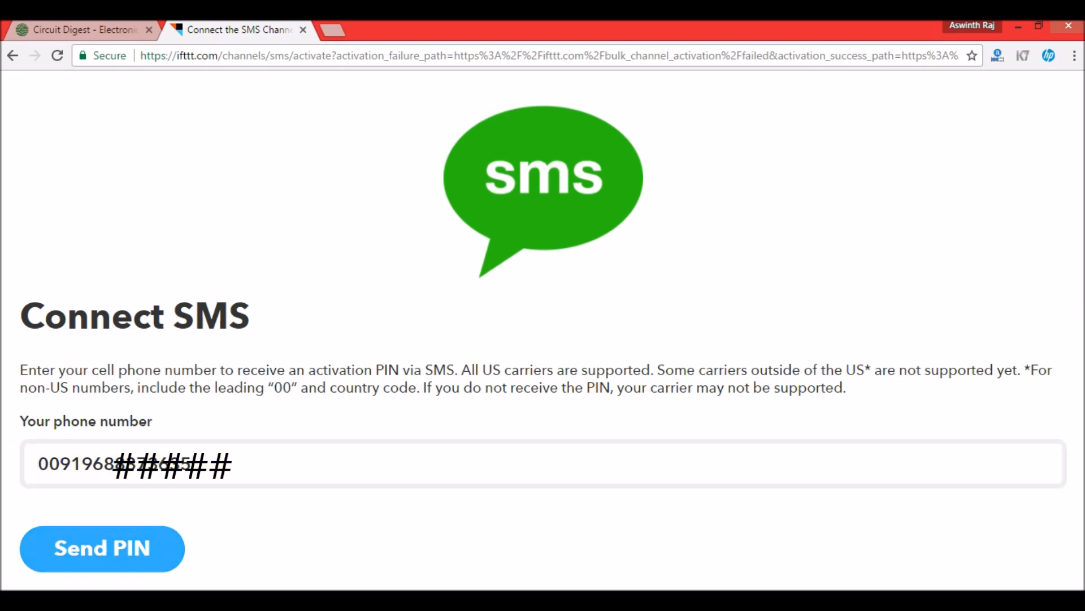
pyautogui.click(101, 547)
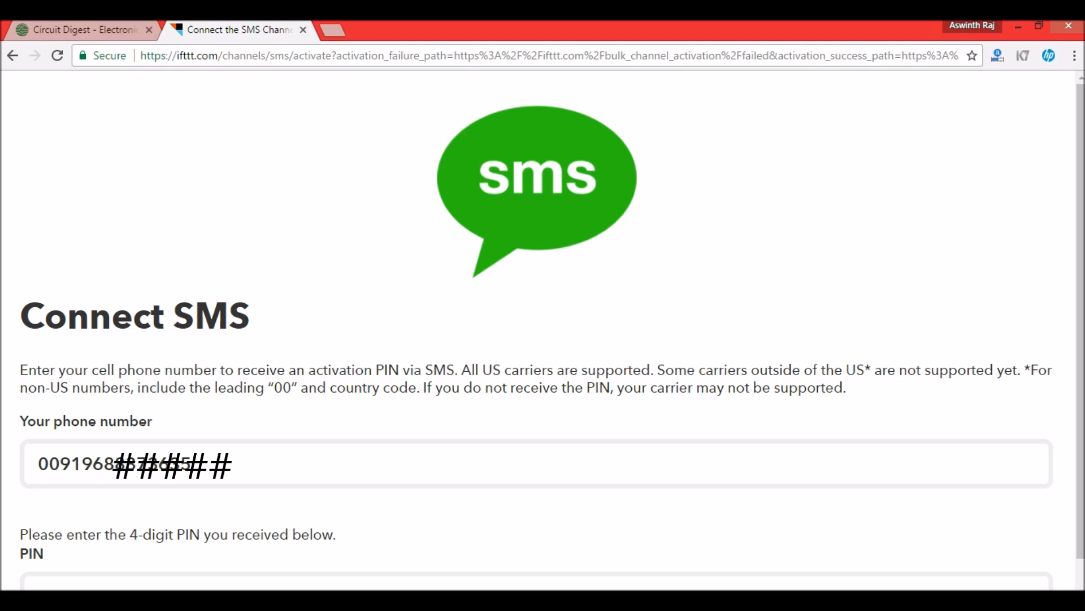
pyautogui.scroll(-3)
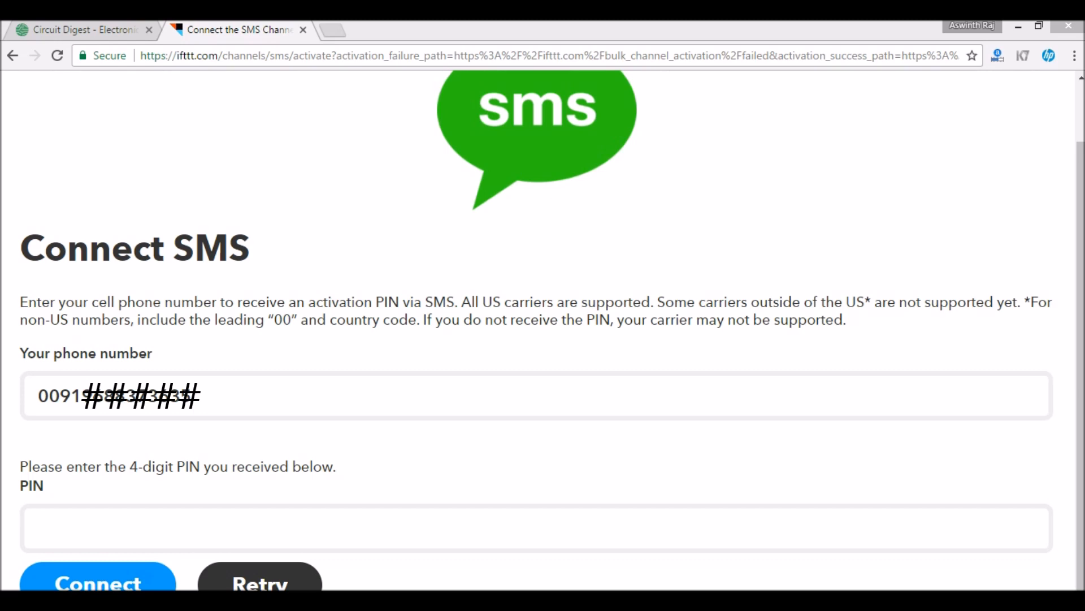
pyautogui.click(536, 528)
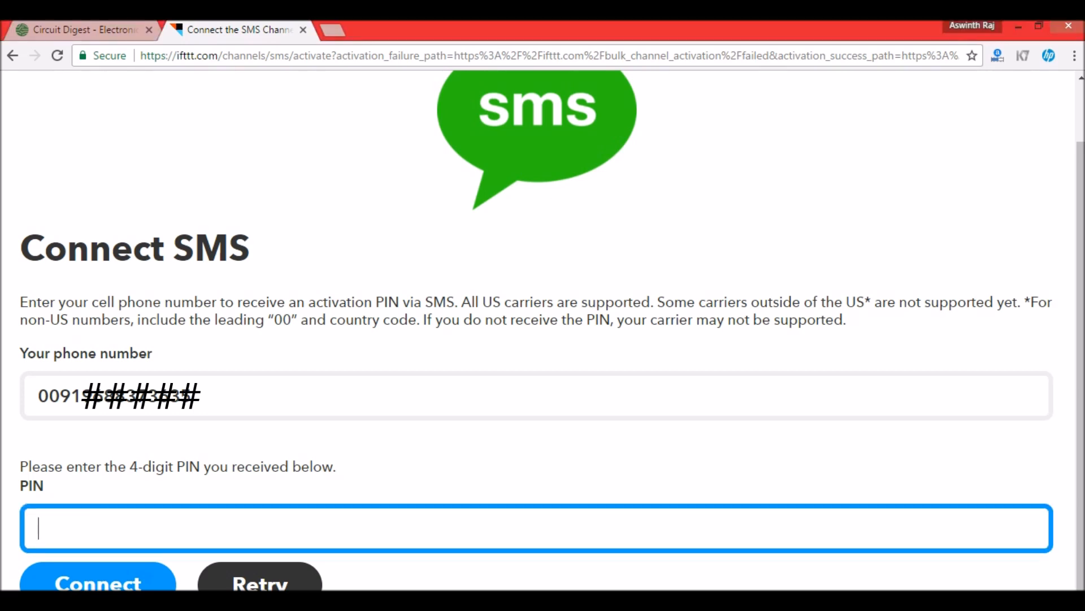
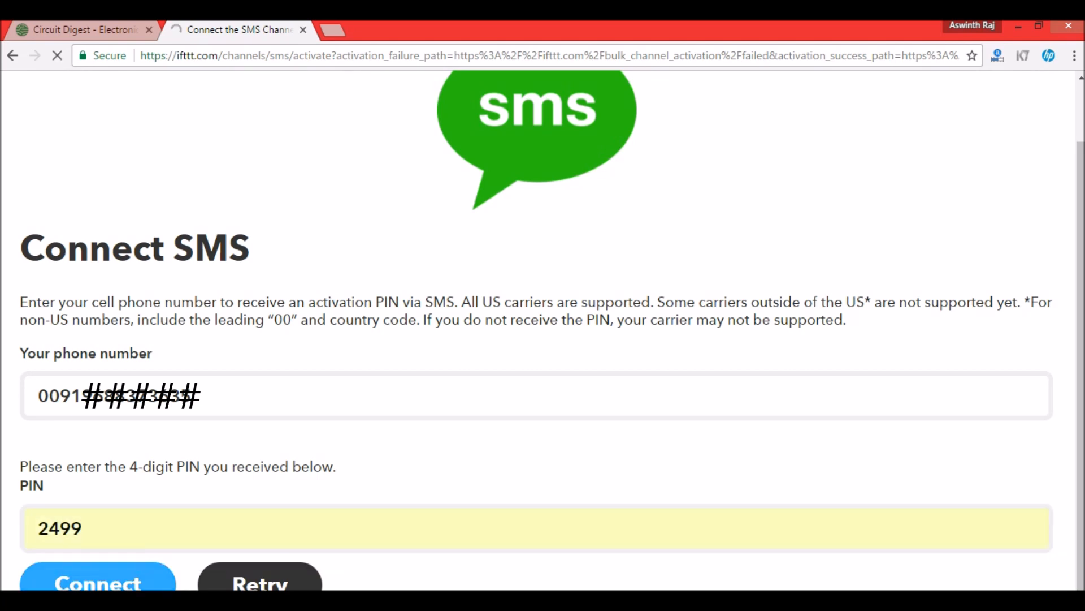
pyautogui.click(96, 582)
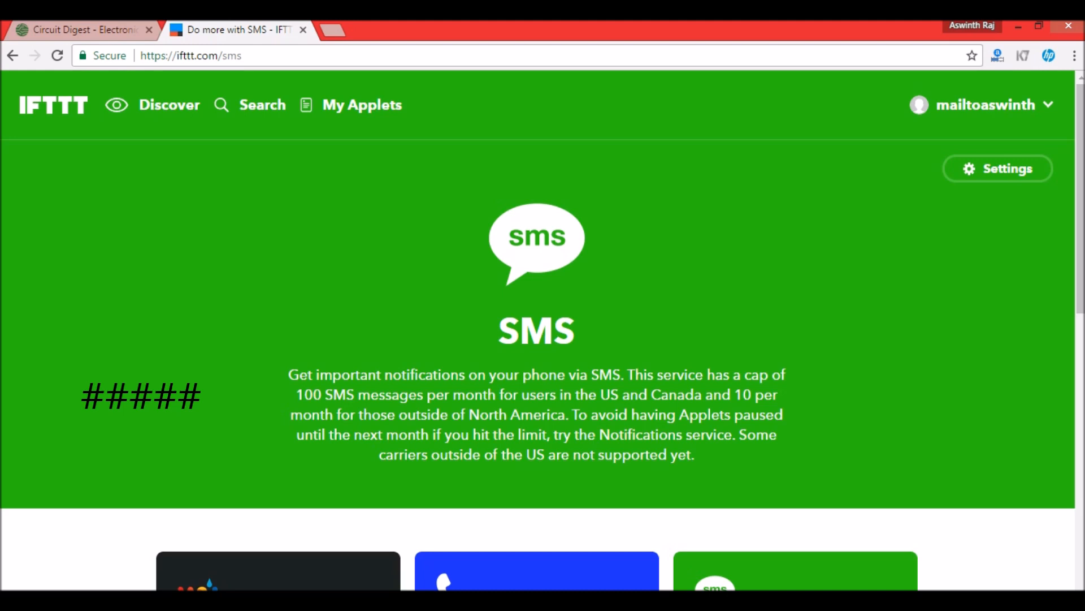
# Step: Search services for 'web', connect Maker Webhooks, then view My Applets
pyautogui.click(262, 104)
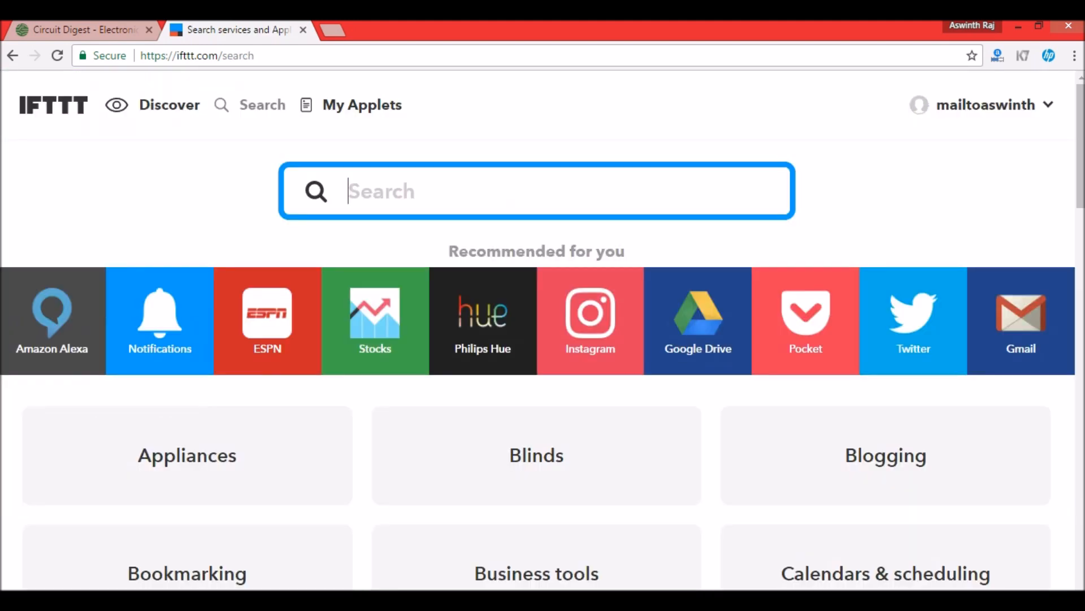
pyautogui.write('web')
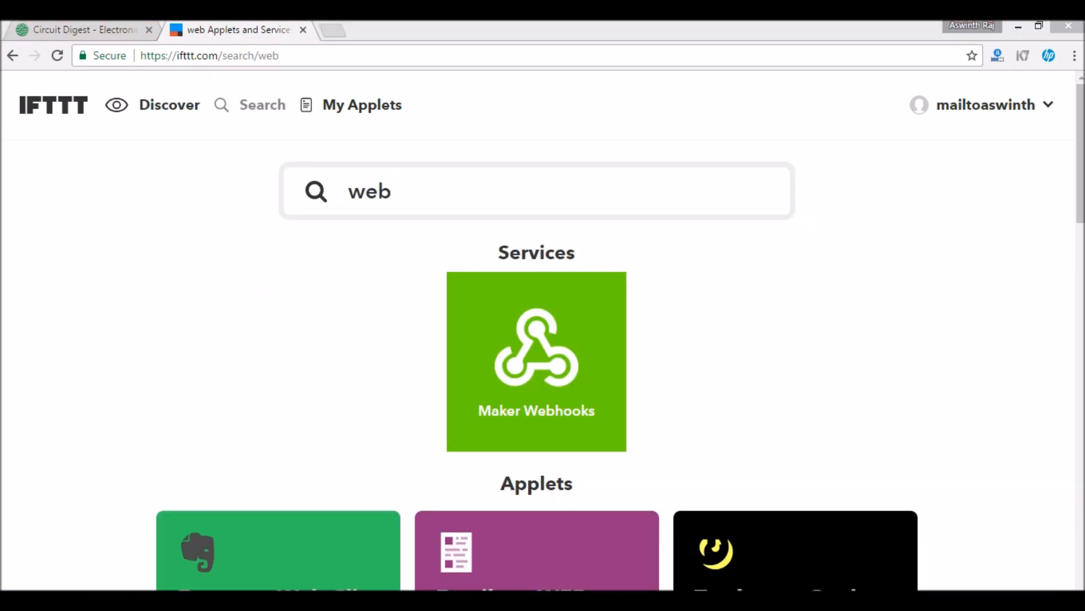
pyautogui.click(536, 191)
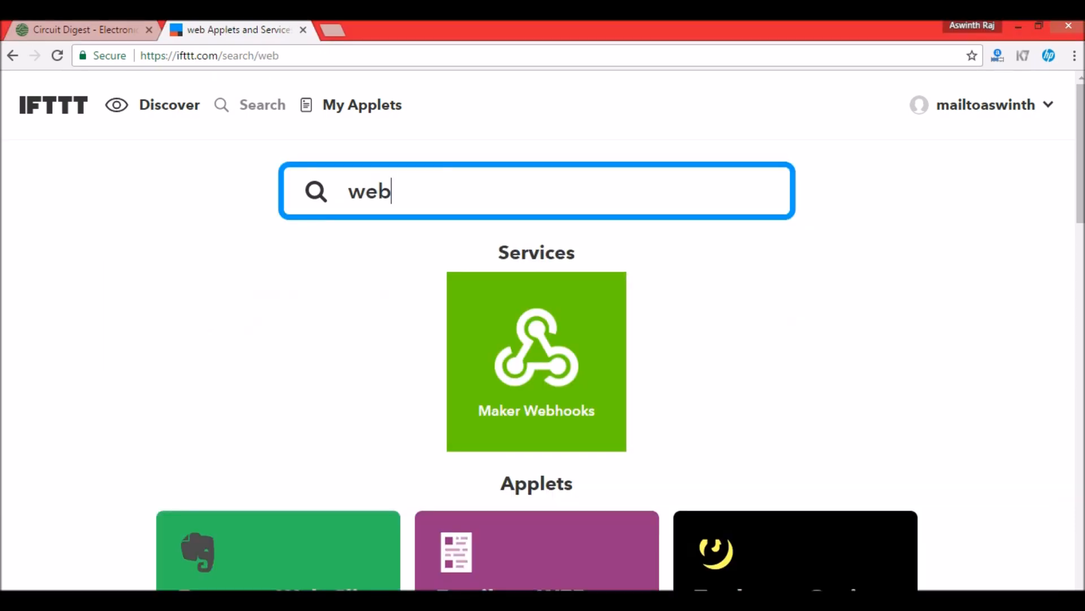
pyautogui.moveTo(536, 360)
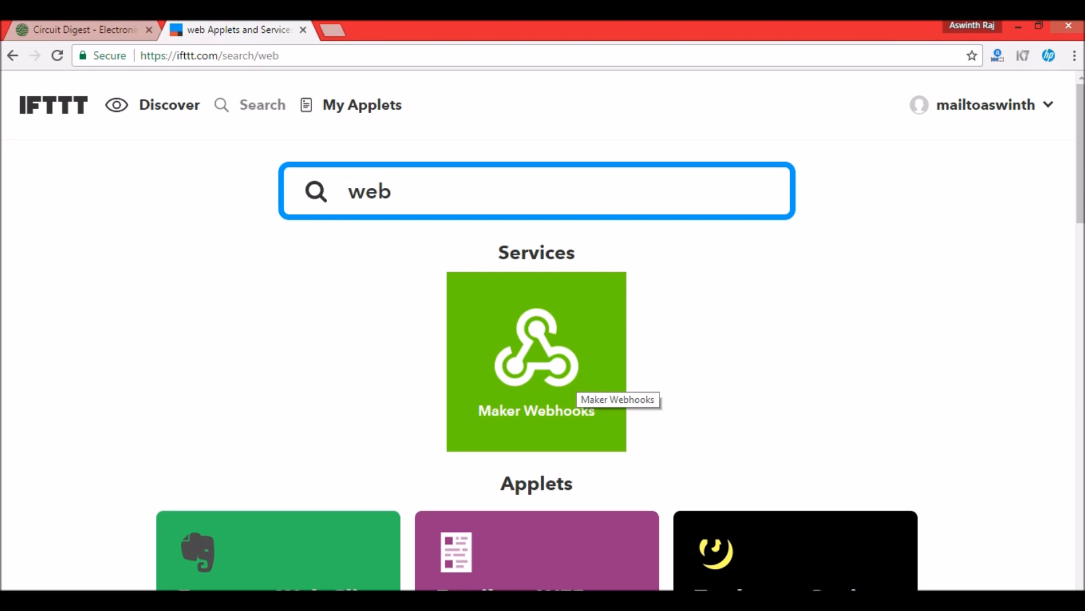
pyautogui.click(536, 360)
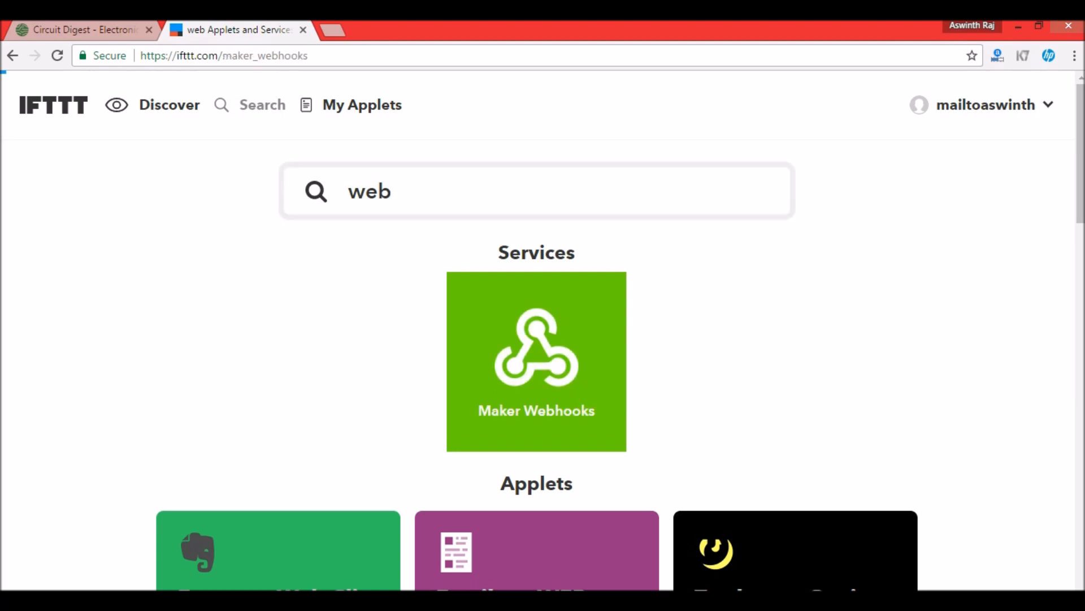
pyautogui.click(536, 361)
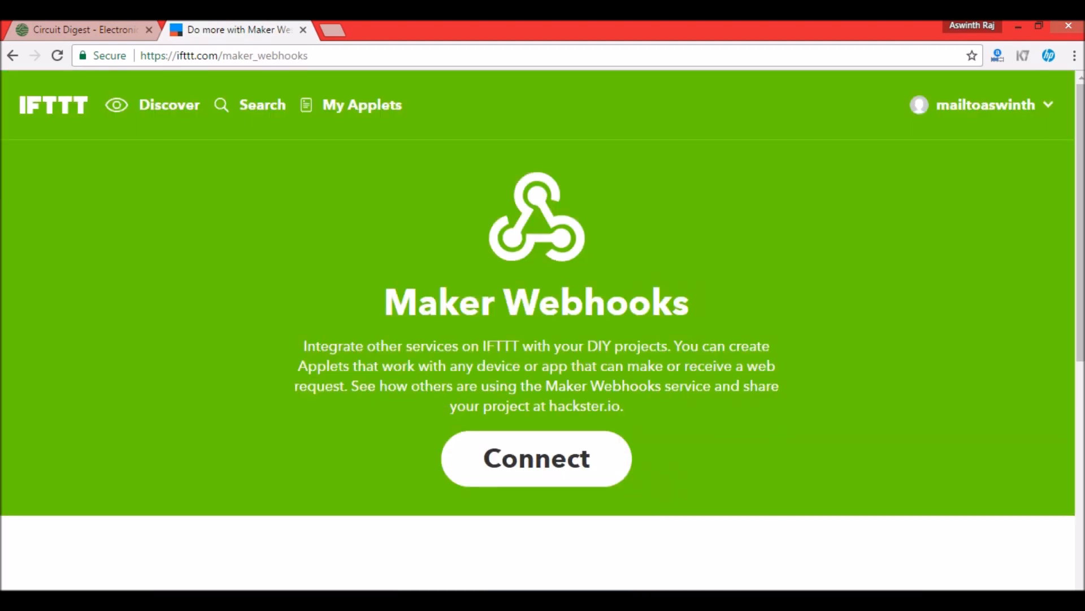
pyautogui.click(536, 458)
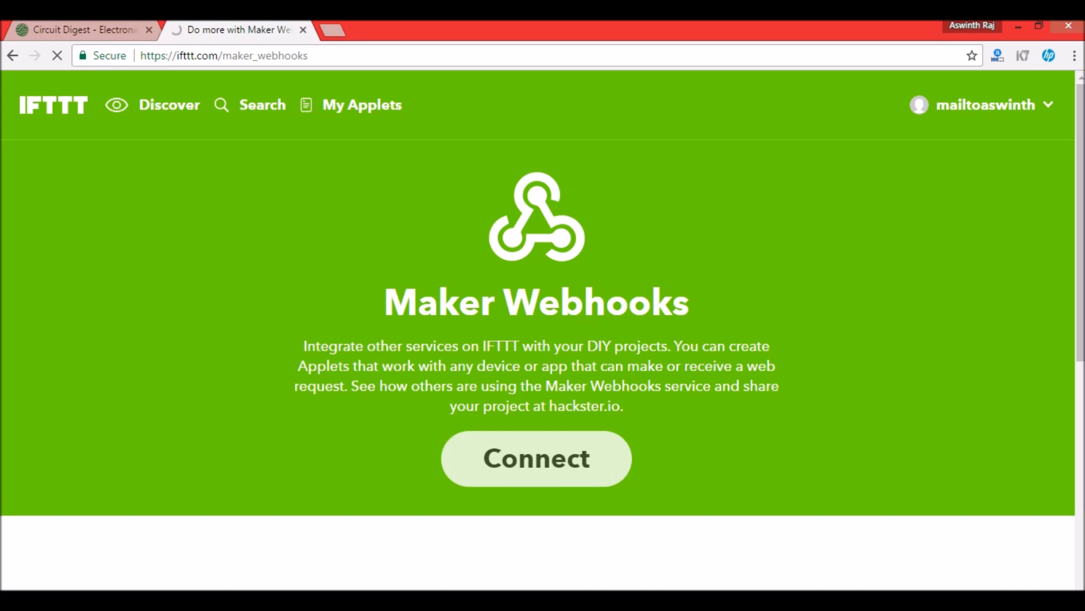
pyautogui.click(536, 458)
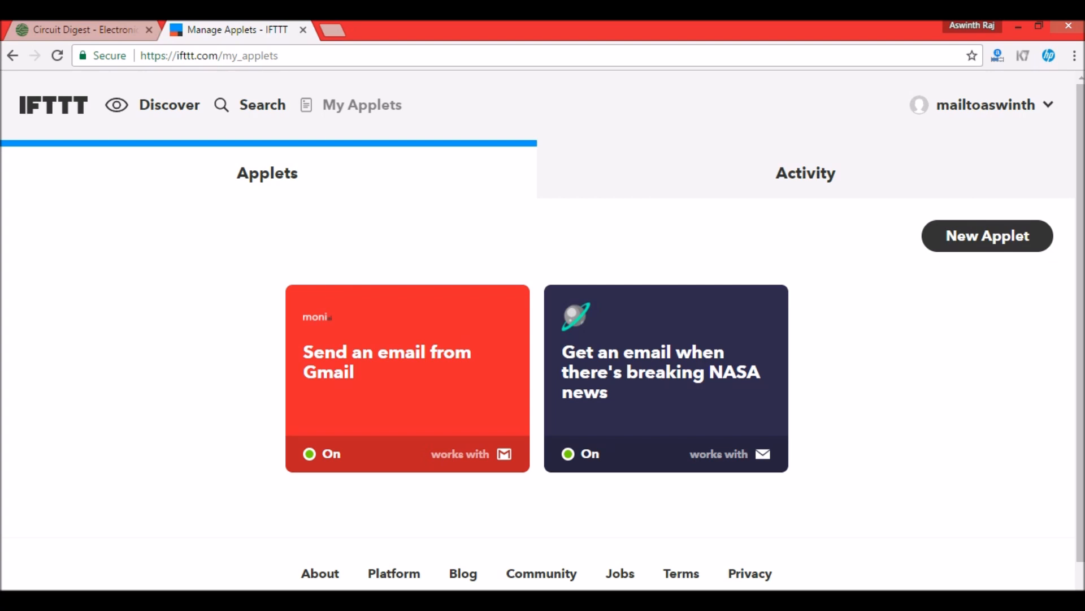
# Step: Start a new applet and pick Maker Webhooks as its trigger service
pyautogui.click(986, 235)
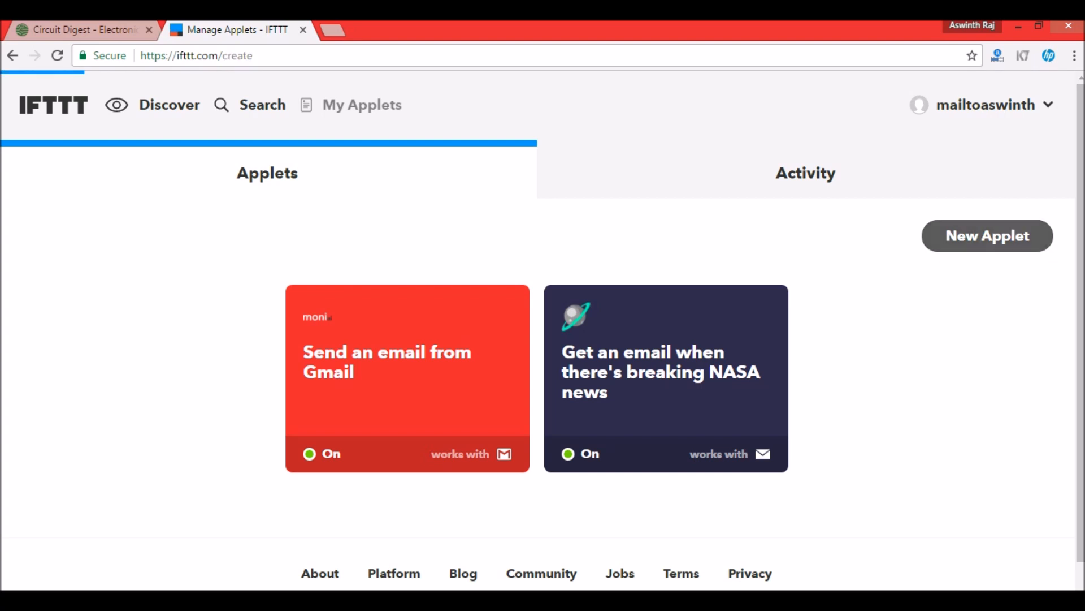
pyautogui.click(986, 235)
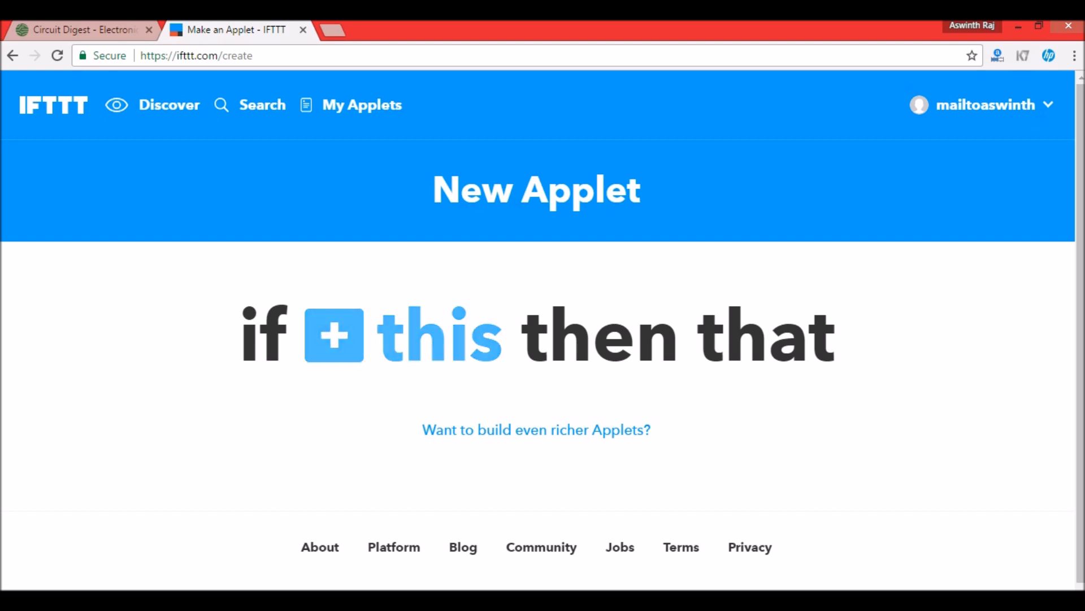
pyautogui.click(333, 334)
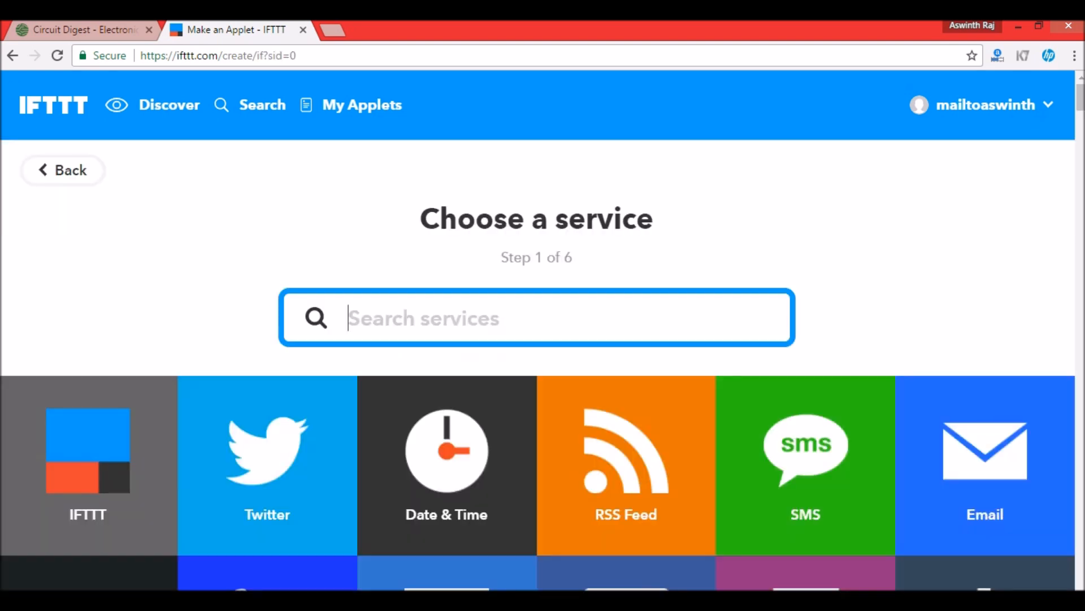
pyautogui.write('web')
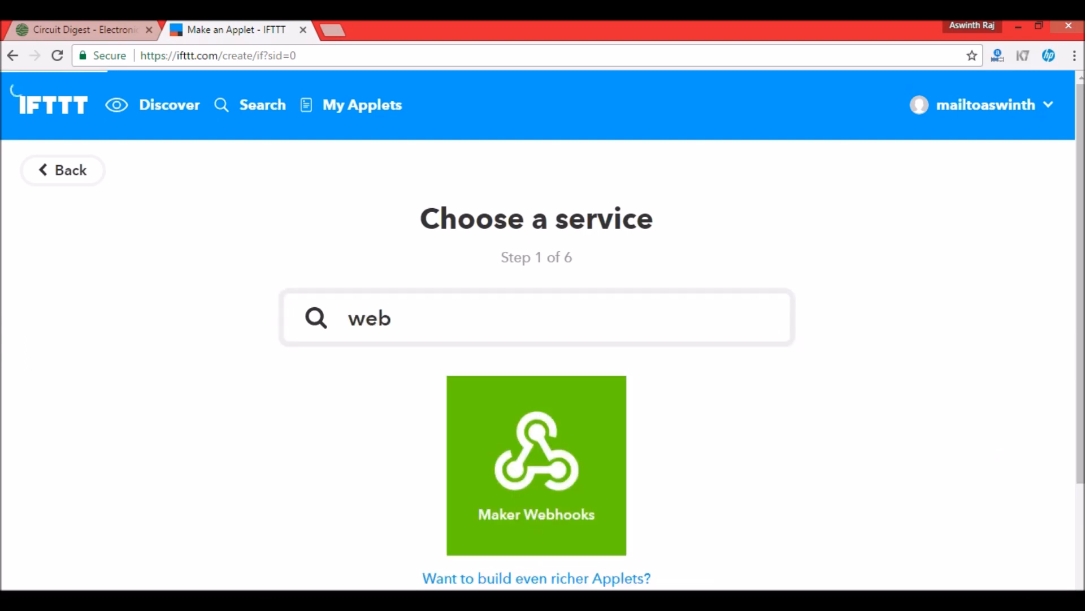
pyautogui.click(536, 465)
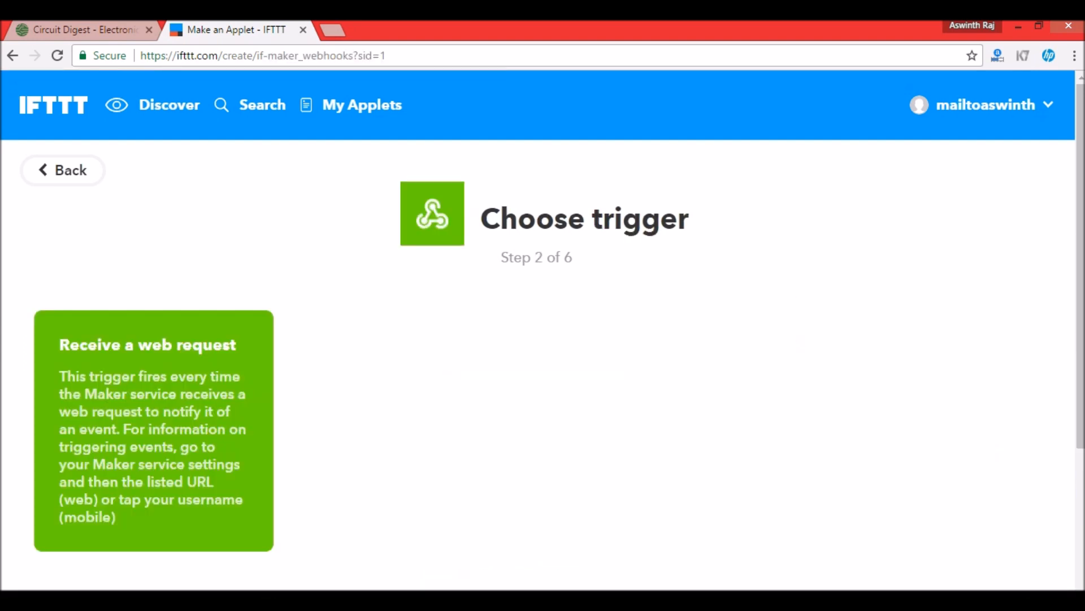
# Step: Create a 'Receive a web request' trigger with event name ESP
pyautogui.click(153, 429)
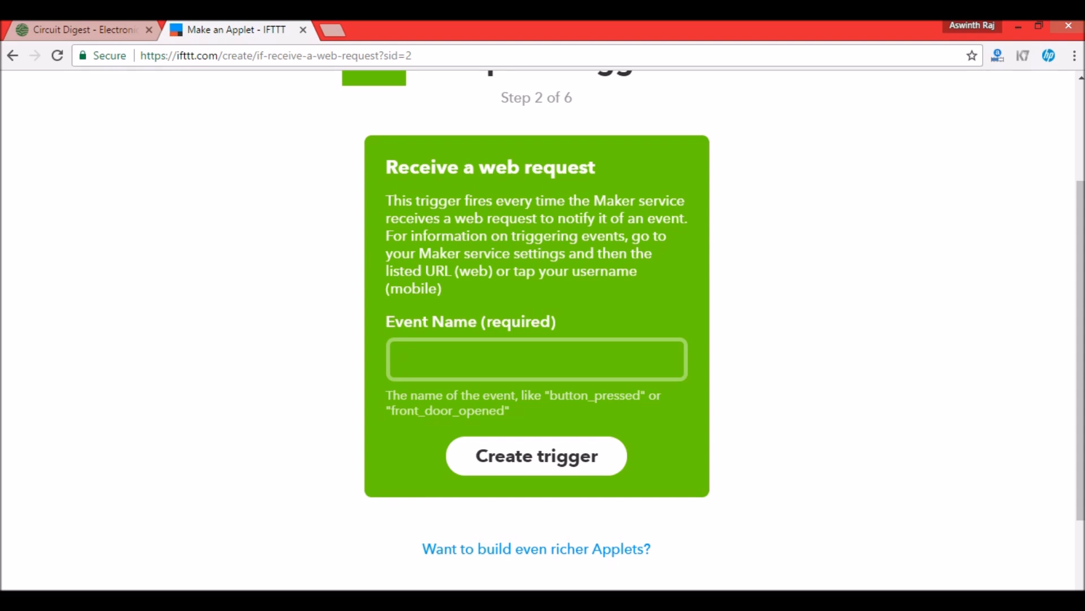
pyautogui.write('ESP')
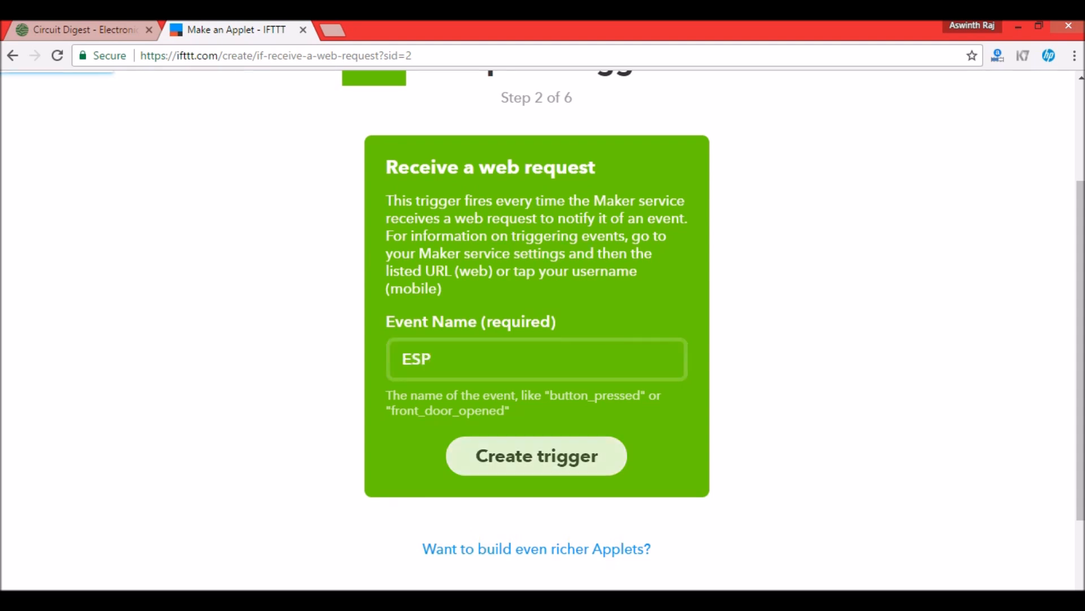
pyautogui.click(536, 455)
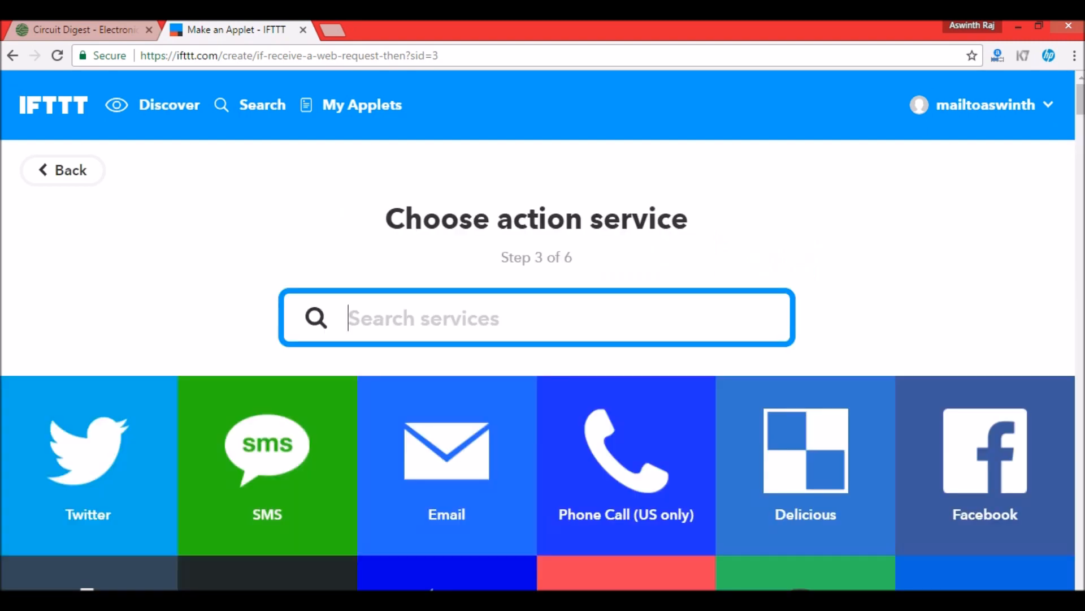
# Step: Choose SMS as the applet's action service
pyautogui.write('sms')
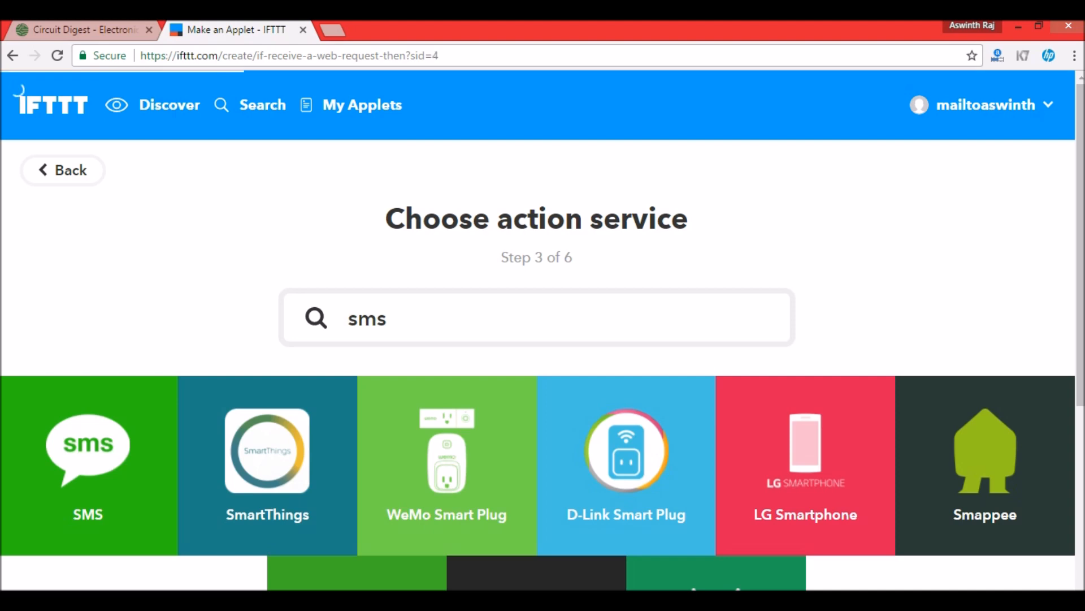
pyautogui.click(88, 465)
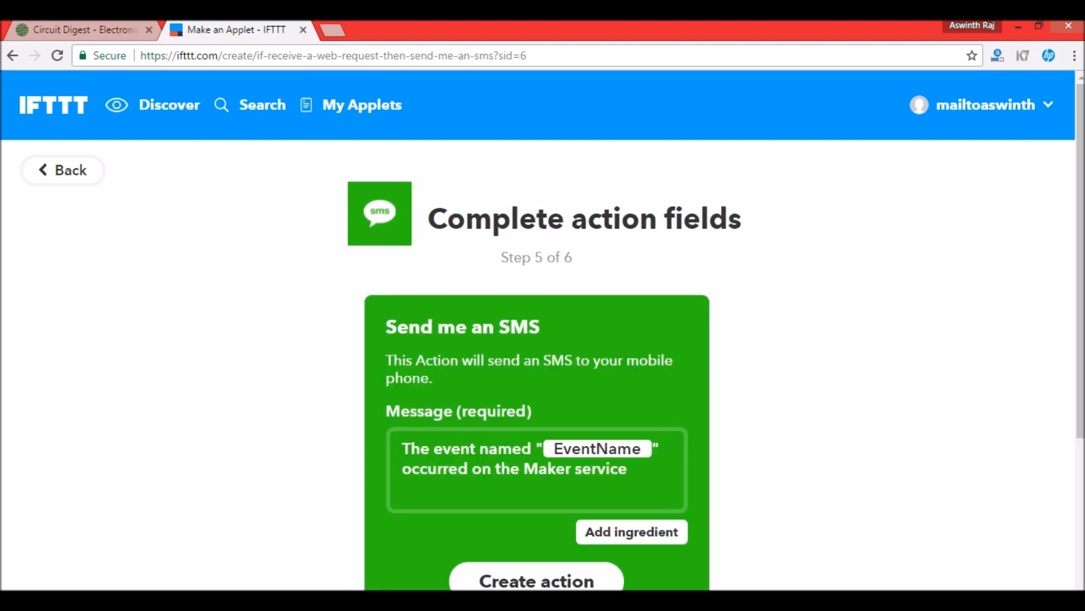
pyautogui.scroll(-3)
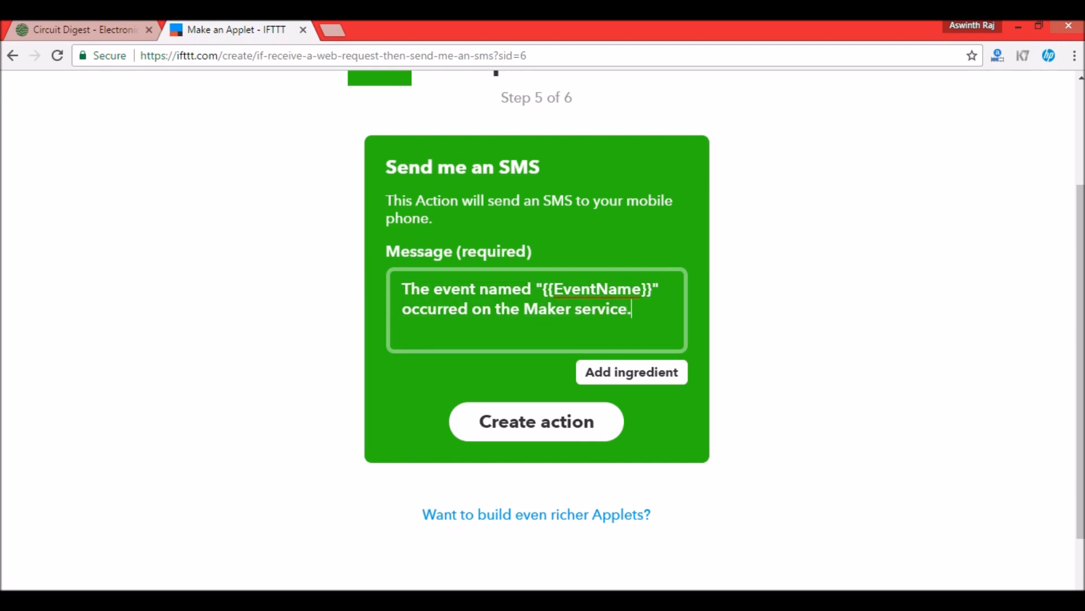
# Step: Extend the message with 'This message was sent from ESP8266 - CircuitDigest' and create the action
pyautogui.write('This message was snet')
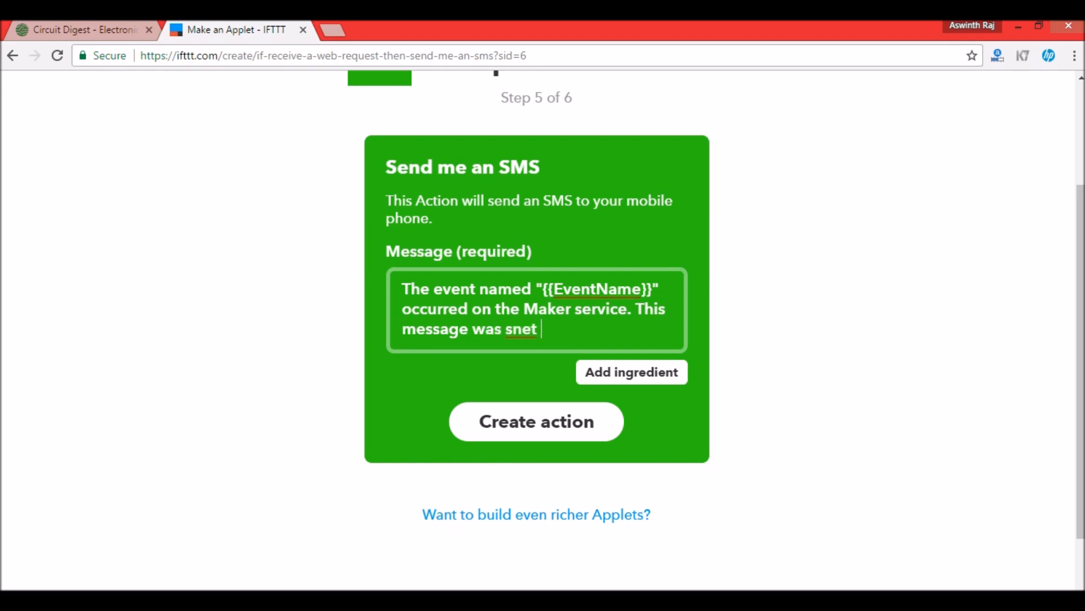
pyautogui.write('sent from ESP8266 -')
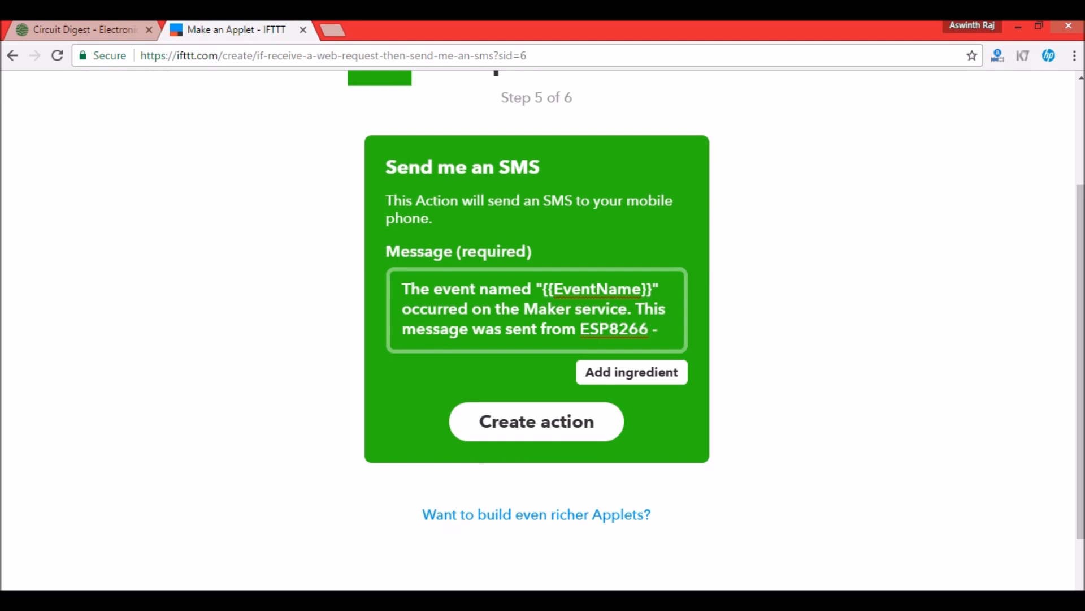
pyautogui.write('CircuitDi')
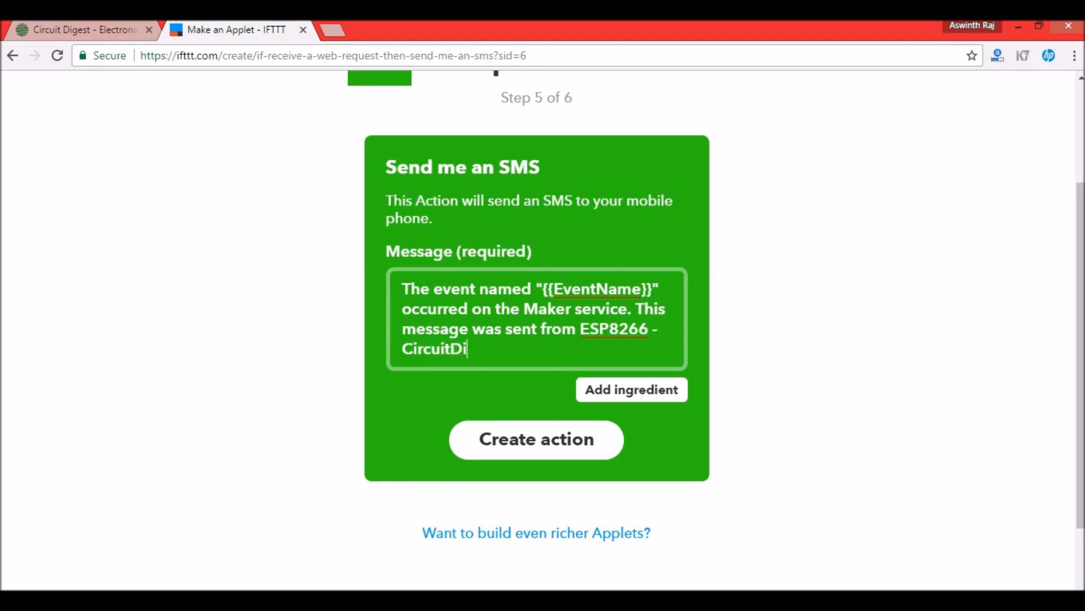
pyautogui.write('gest')
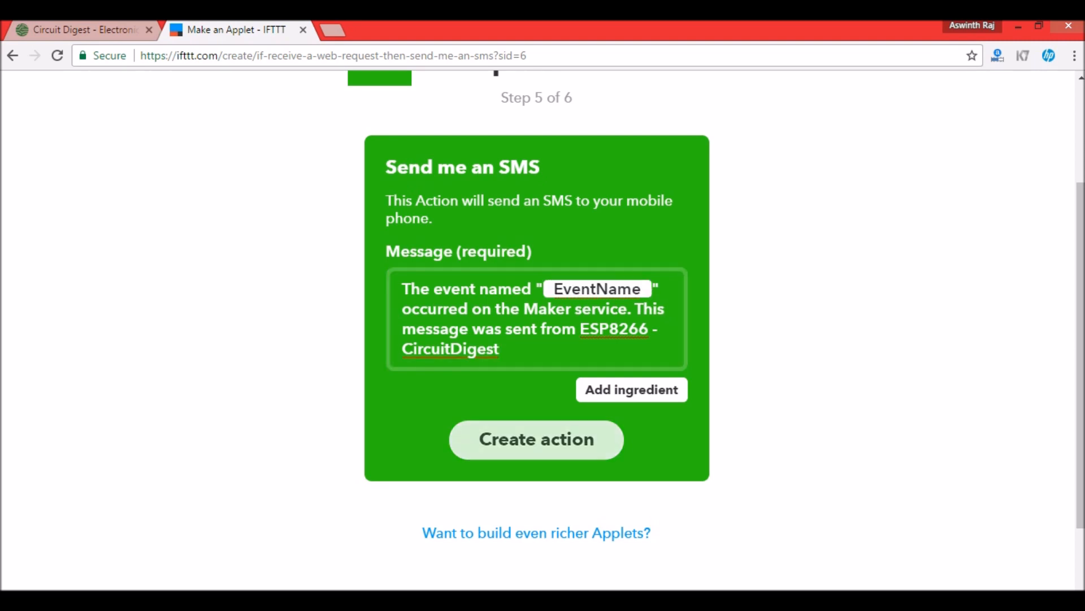
pyautogui.click(535, 439)
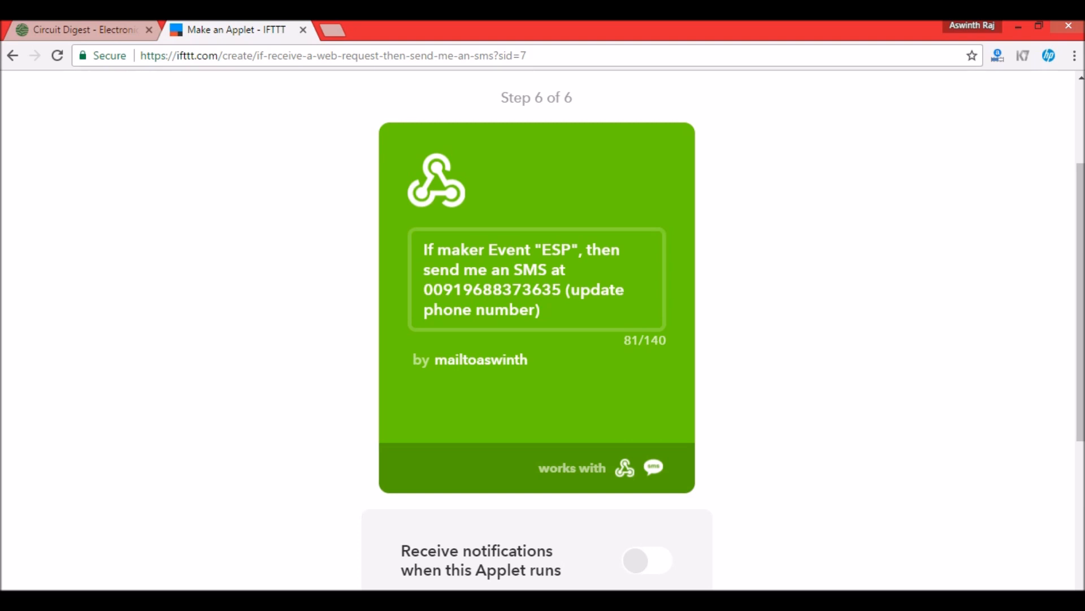
# Step: Finish and save the ESP-to-SMS applet from the review page
pyautogui.scroll(-3)
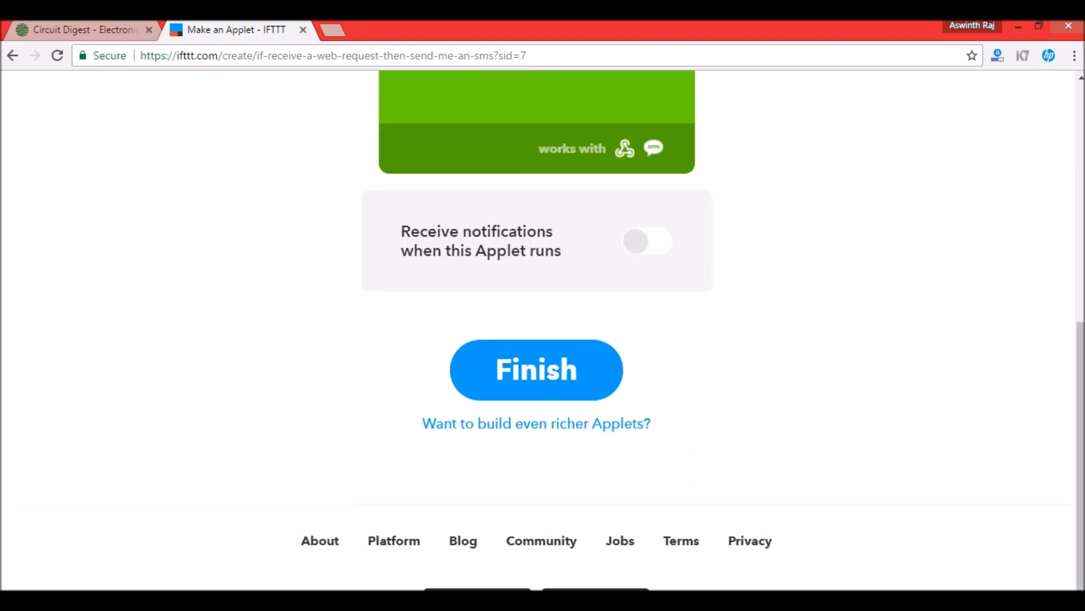
pyautogui.click(536, 370)
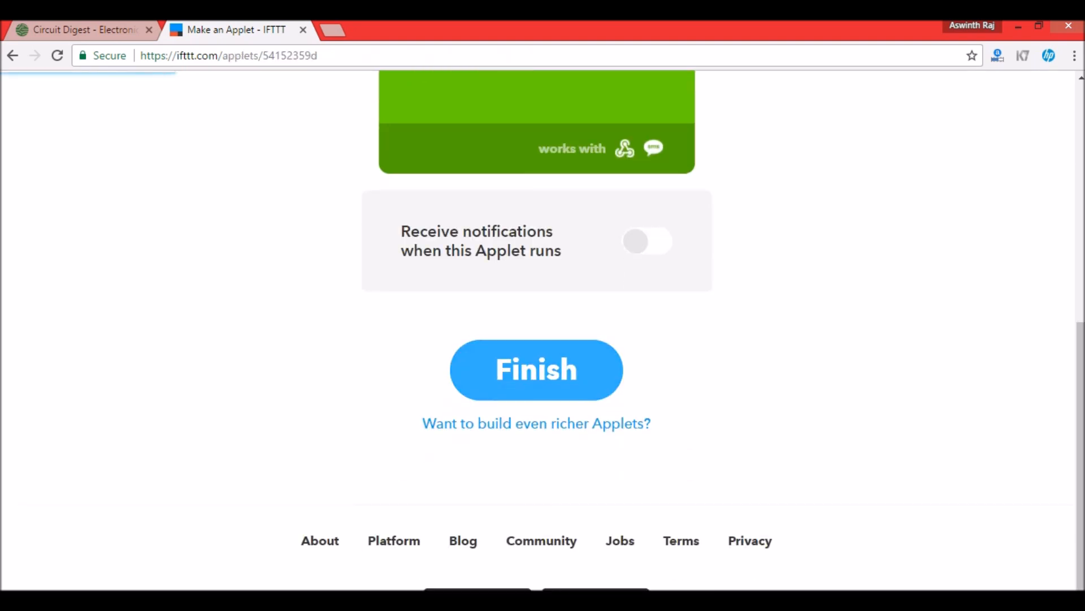
pyautogui.click(536, 369)
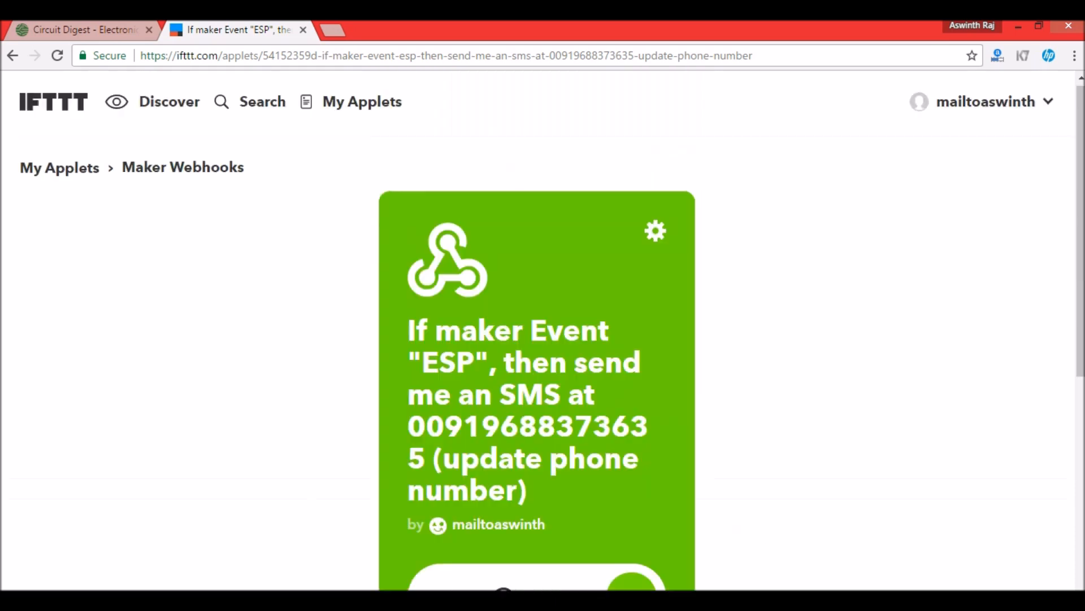
pyautogui.scroll(-3)
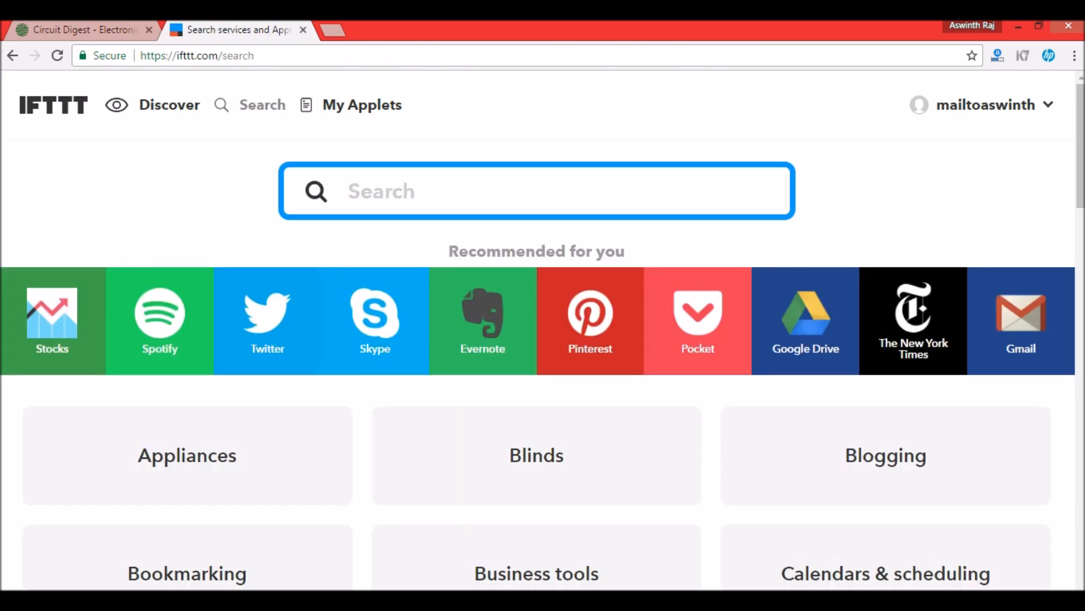
# Step: Find the Maker Webhooks service via 'maker' and set the trigger URL event to 'ESP'
pyautogui.write('maker')
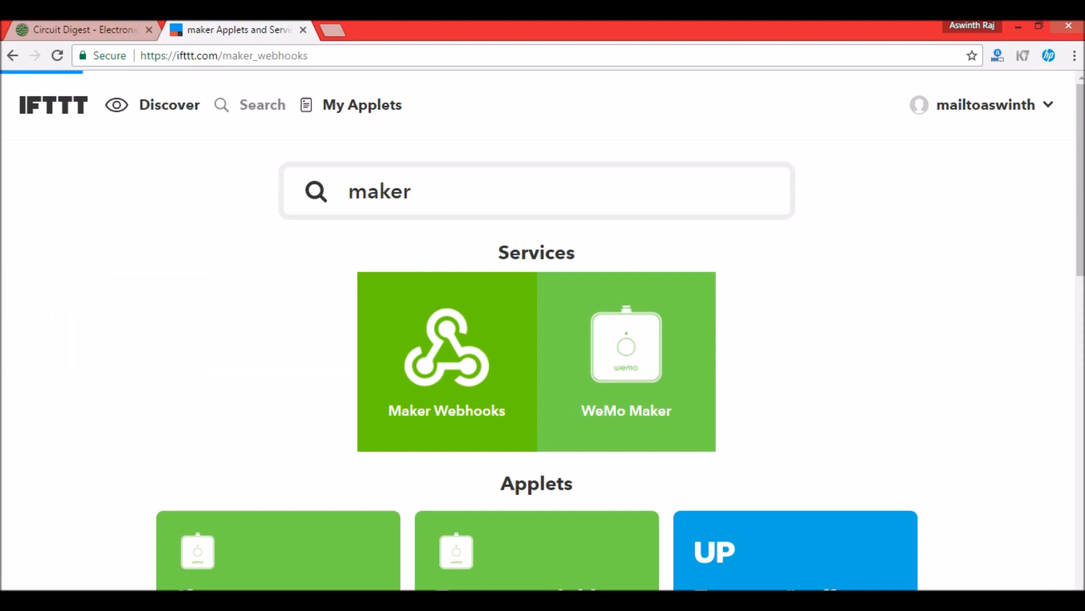
pyautogui.click(446, 360)
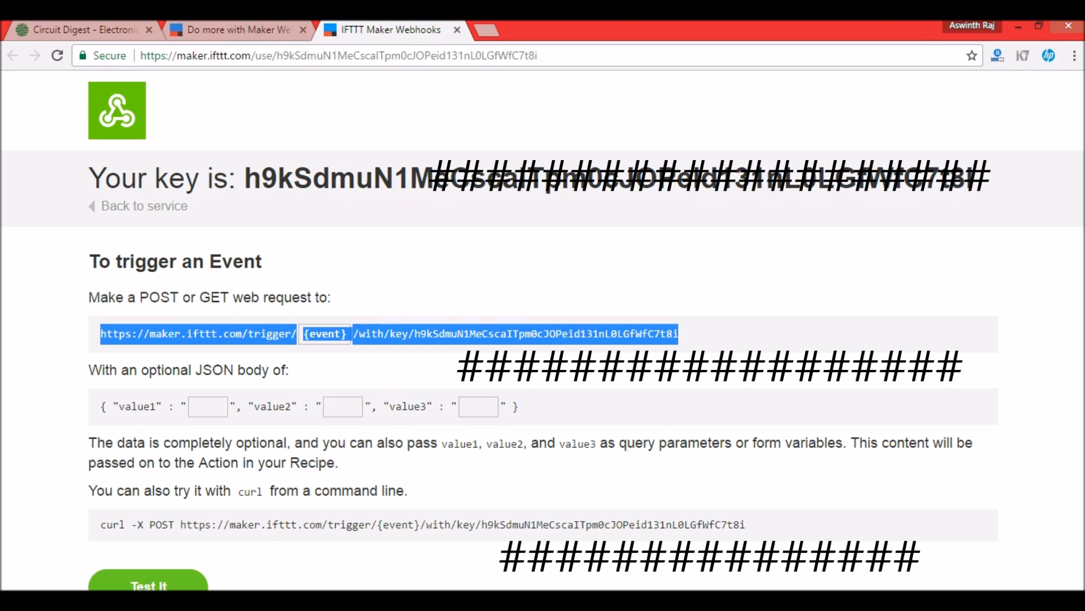
pyautogui.click(323, 333)
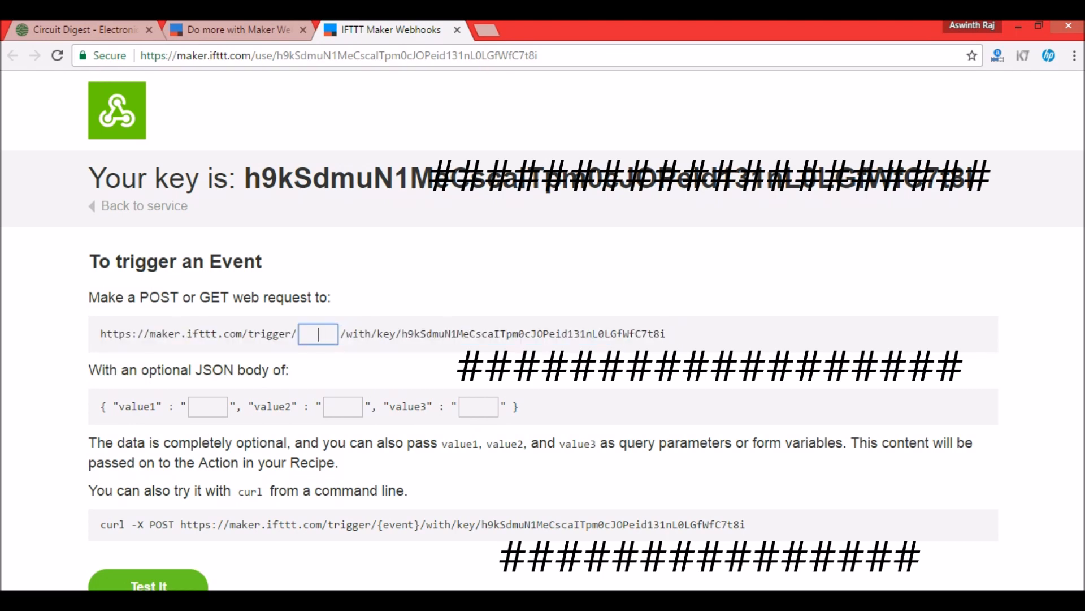
pyautogui.write('ESP')
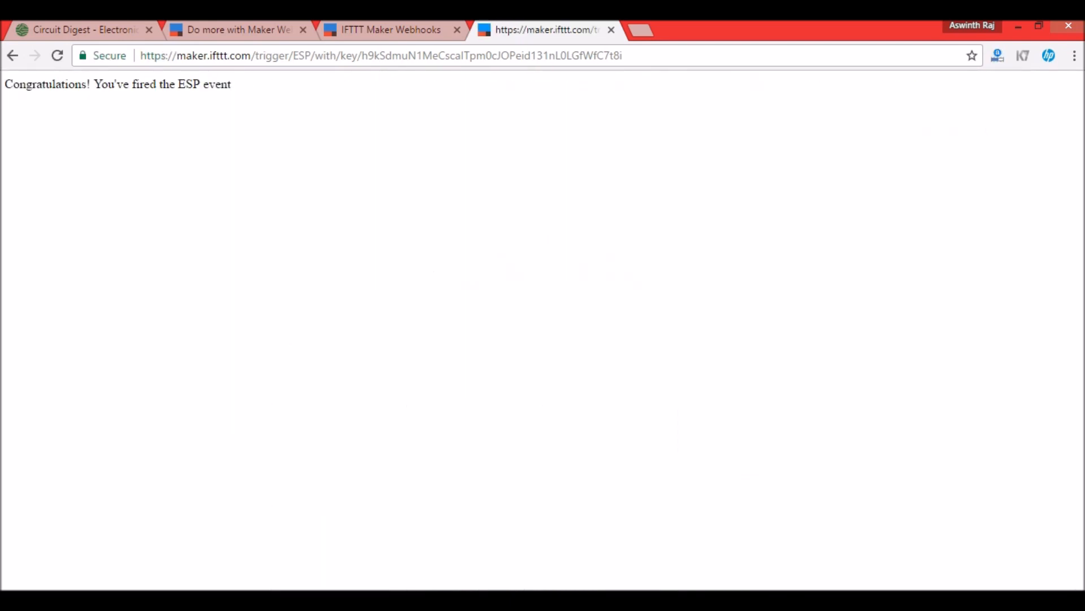
pyautogui.tripleClick(118, 84)
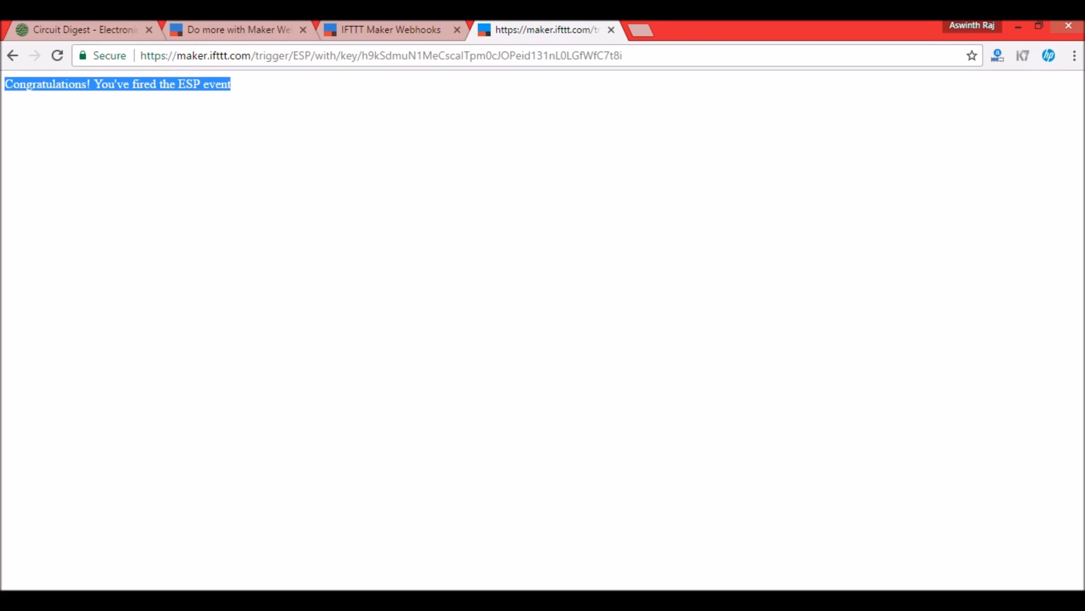
pyautogui.click(380, 55)
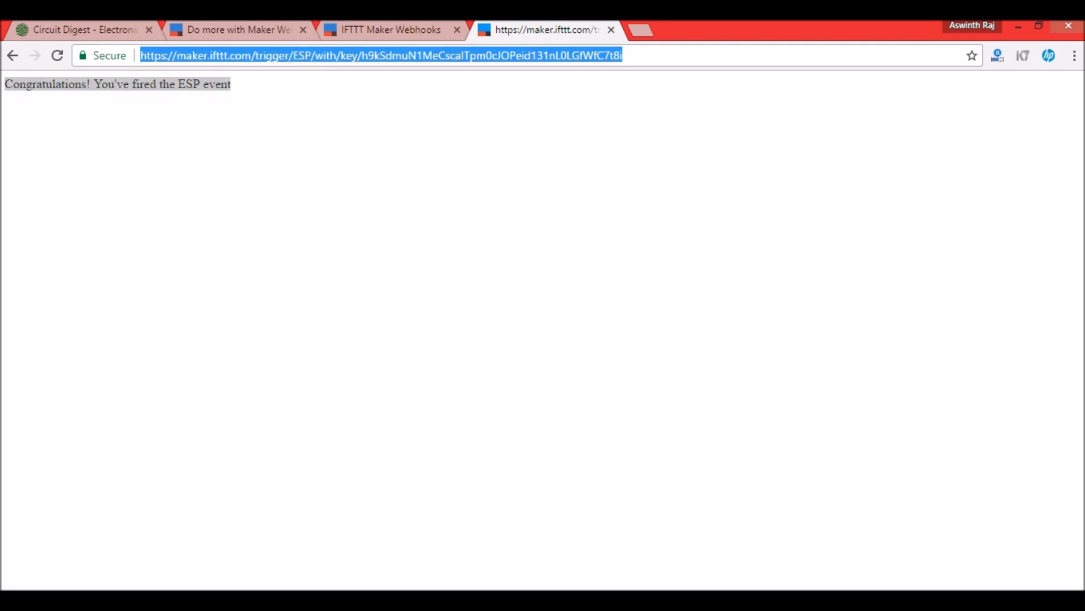